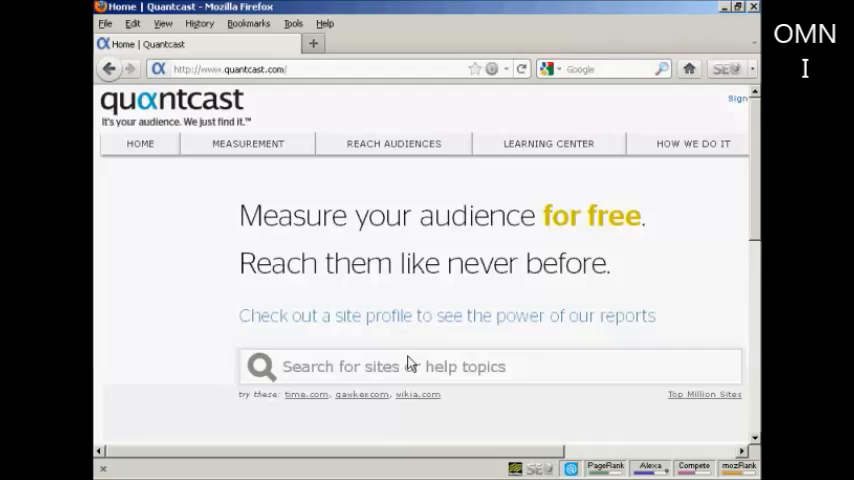
mouse_move(240, 83)
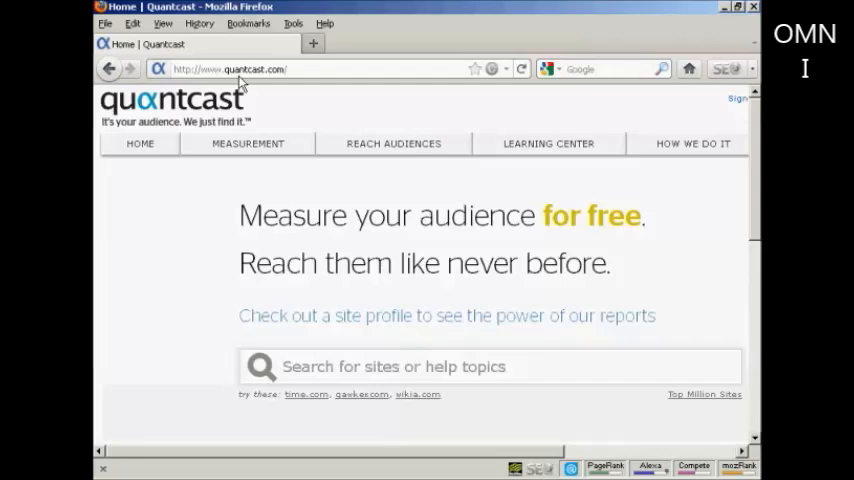
mouse_move(293, 91)
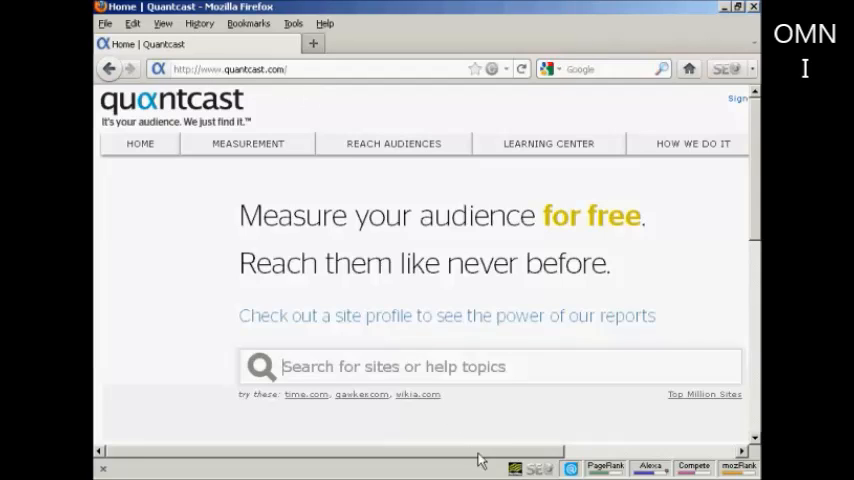
mouse_move(483, 455)
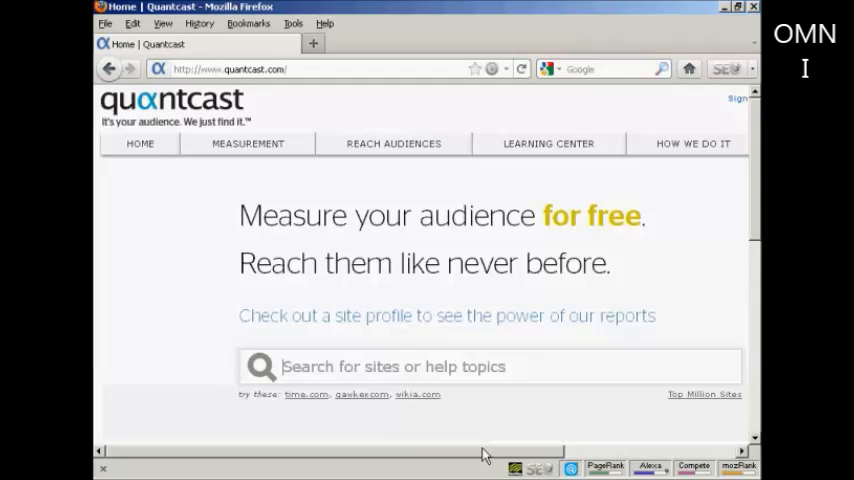
mouse_move(391, 428)
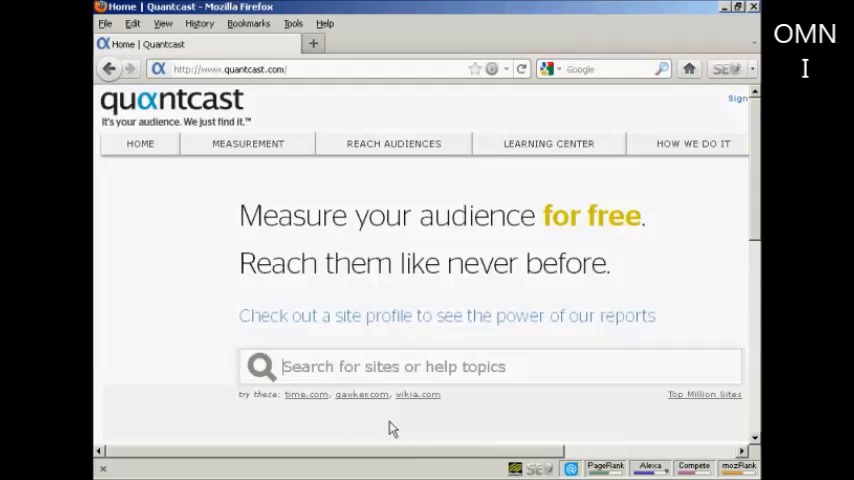
mouse_move(490, 424)
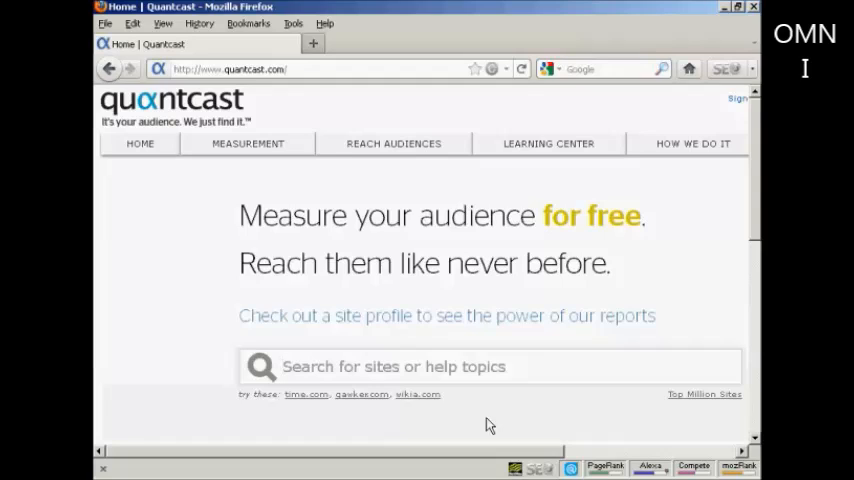
Search for 'time.com' and choose its profile suggestion.
type("time.co")
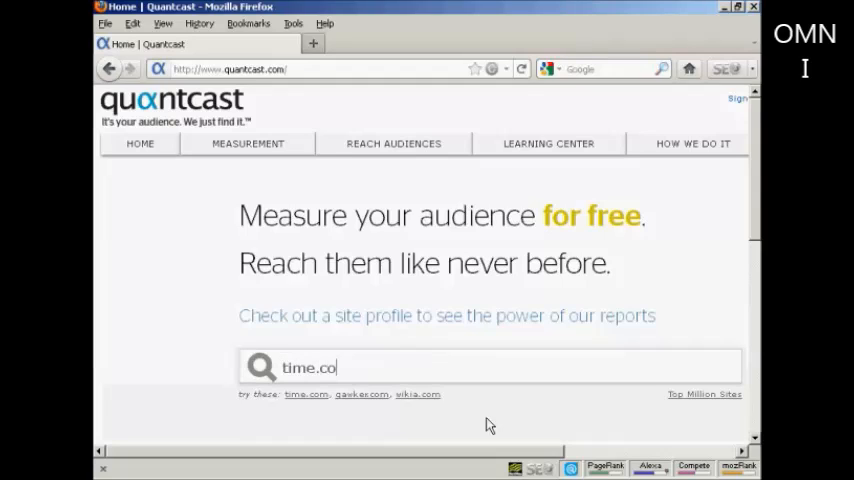
type("m")
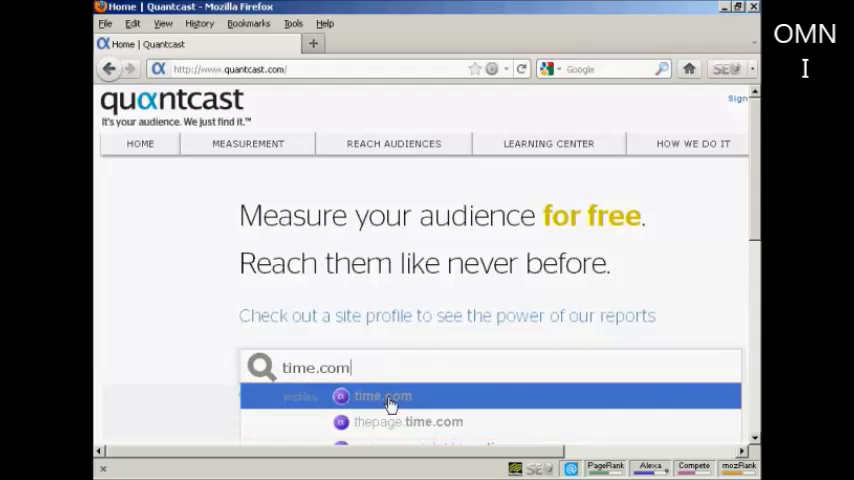
left_click(383, 396)
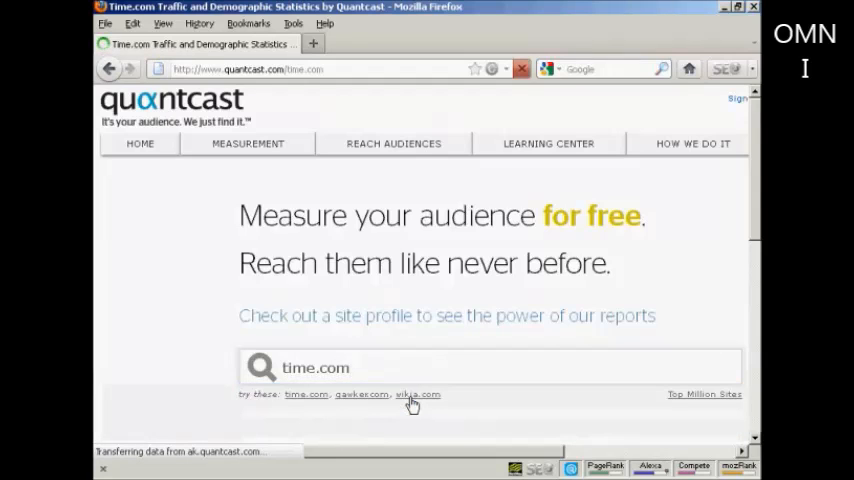
mouse_move(448, 408)
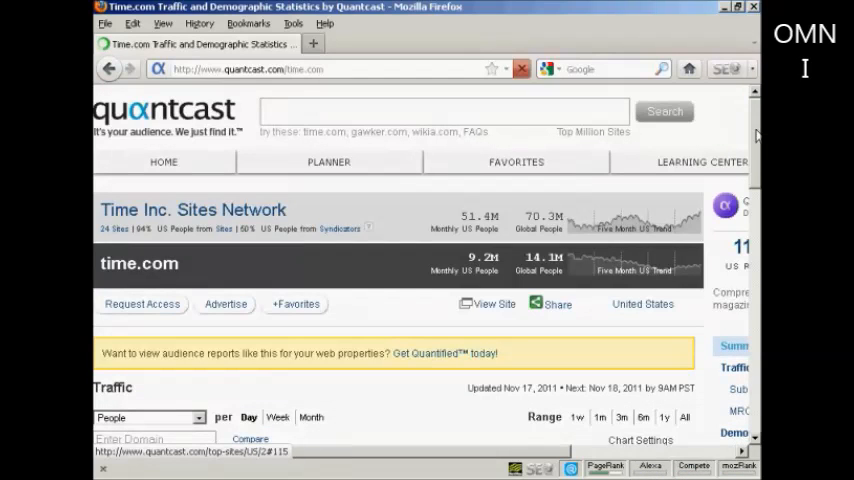
Scroll down to time.com's six-month daily global traffic chart, showing 9.2M monthly US people.
scroll("down", 3)
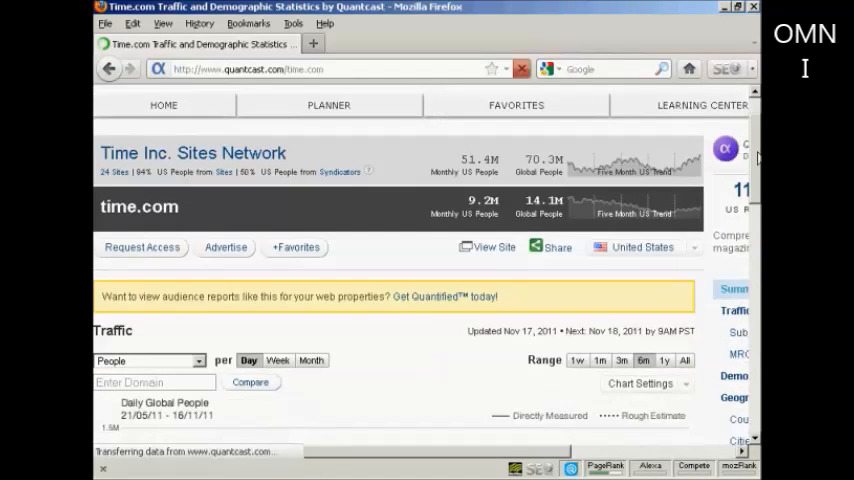
scroll("down", 3)
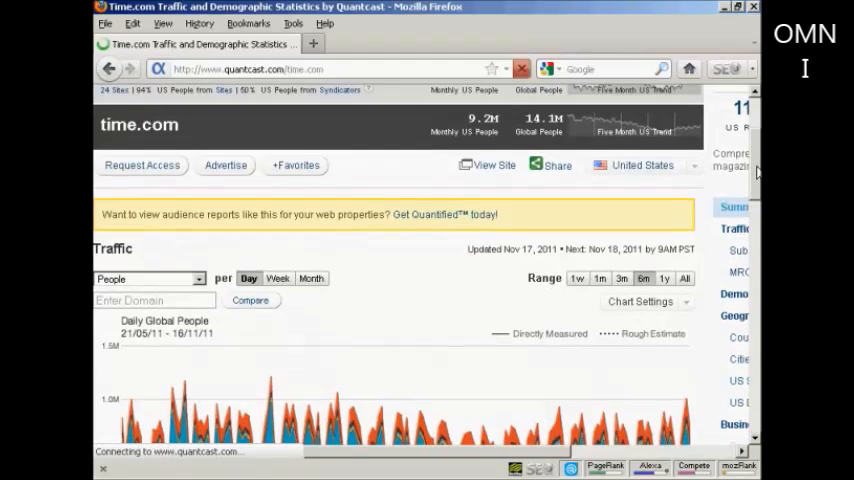
scroll("down", 3)
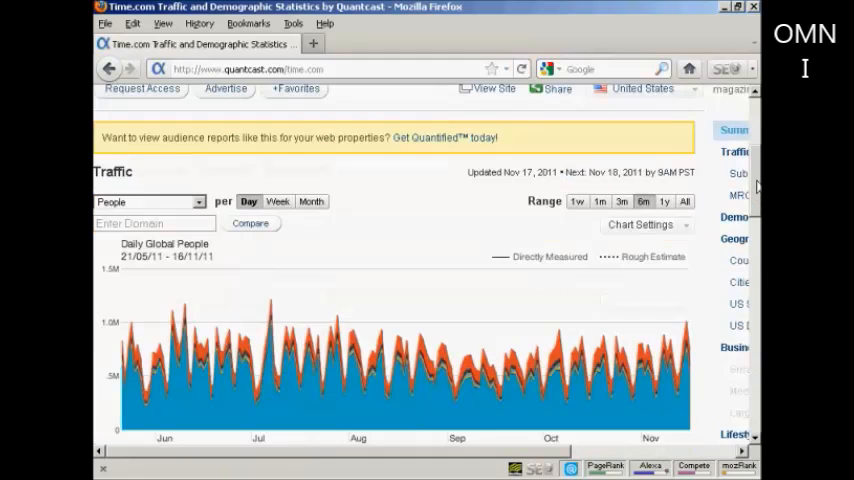
scroll("down", 3)
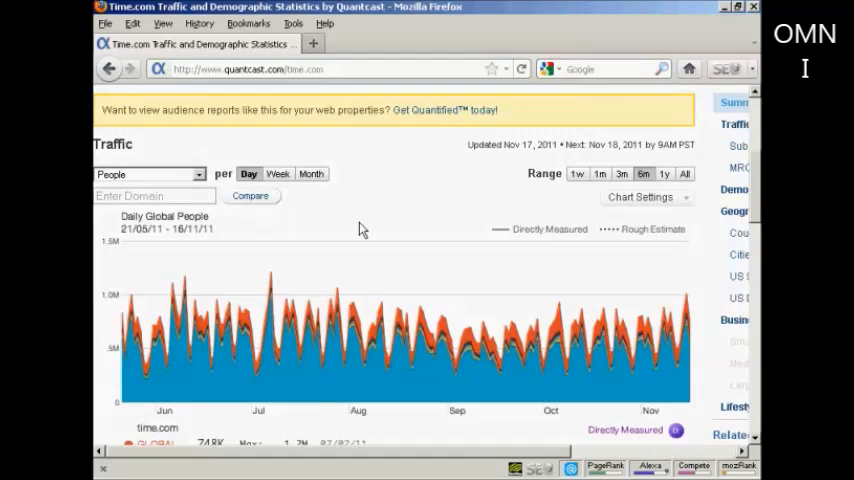
mouse_move(120, 338)
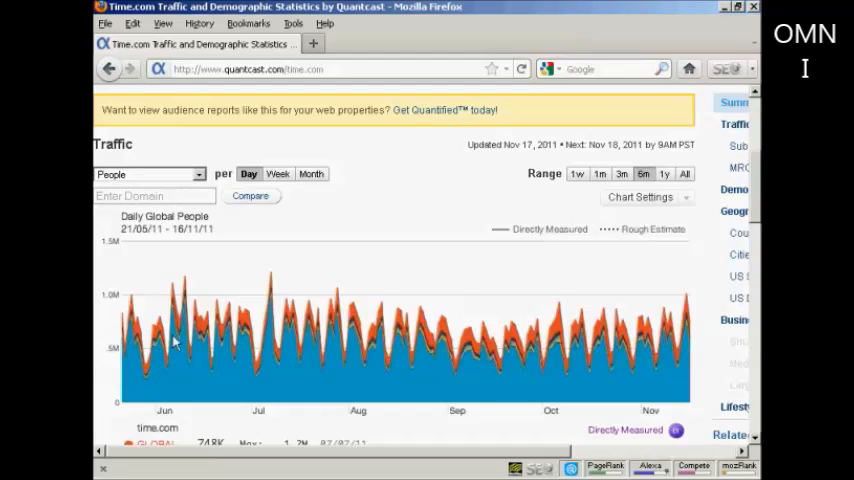
mouse_move(170, 378)
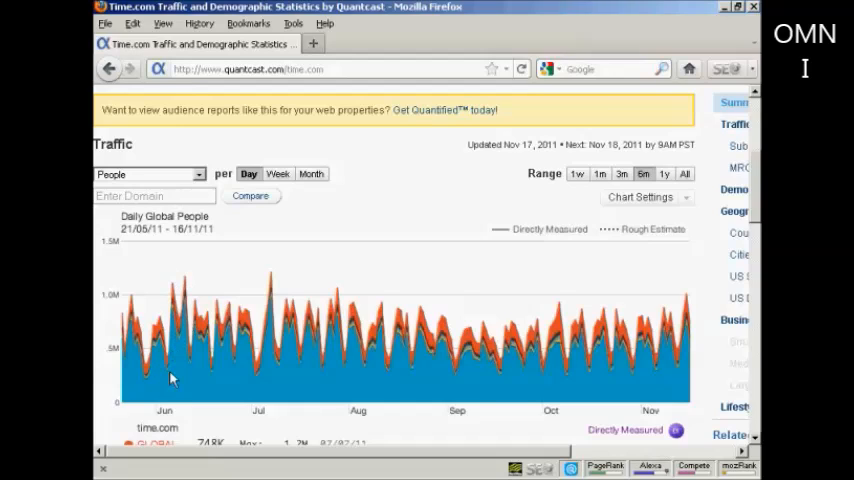
mouse_move(175, 305)
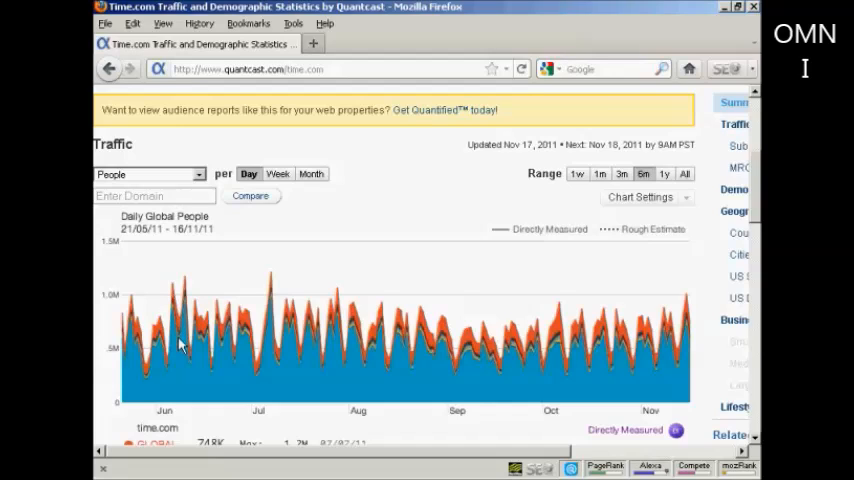
mouse_move(190, 287)
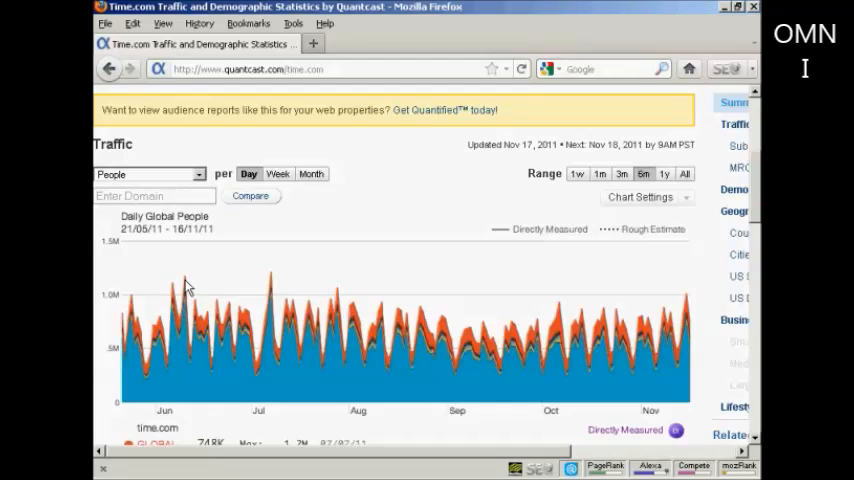
mouse_move(192, 355)
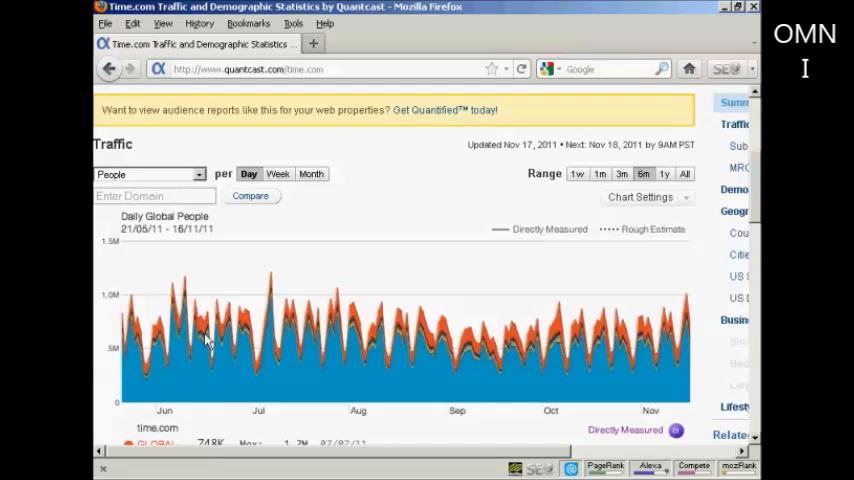
mouse_move(425, 372)
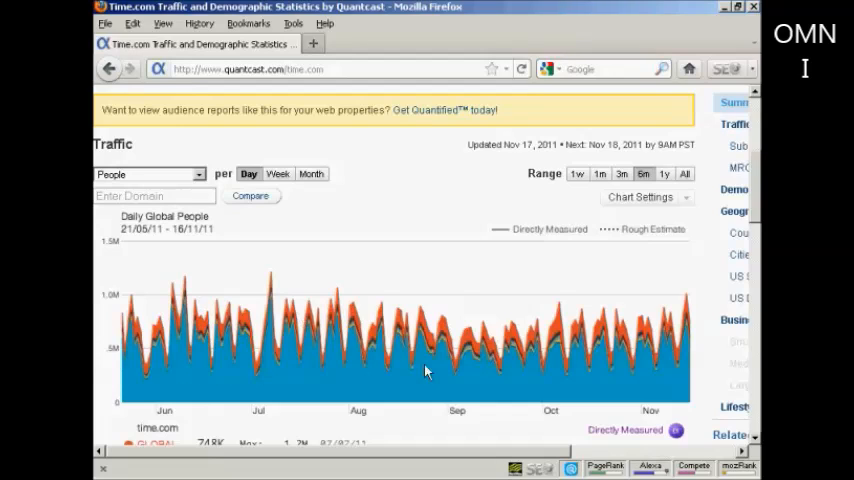
mouse_move(320, 365)
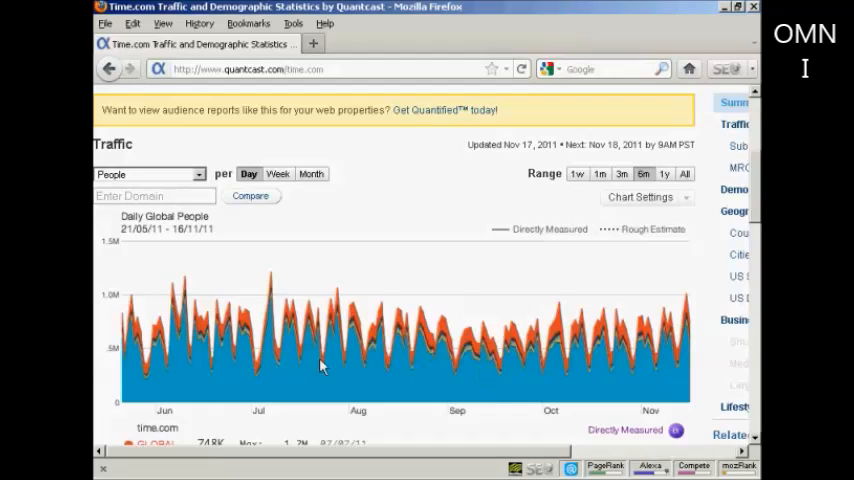
mouse_move(310, 348)
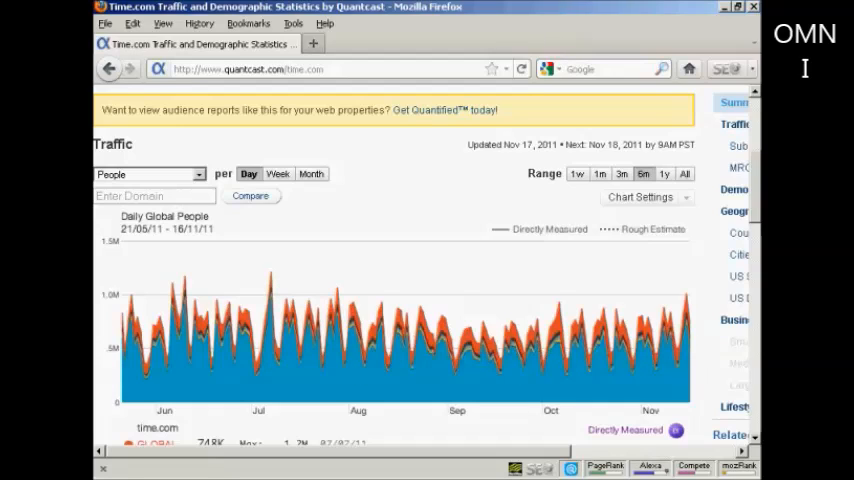
Scroll to the per-country traffic breakdown (748K global, 508K US) and US Demographics.
scroll("down", 3)
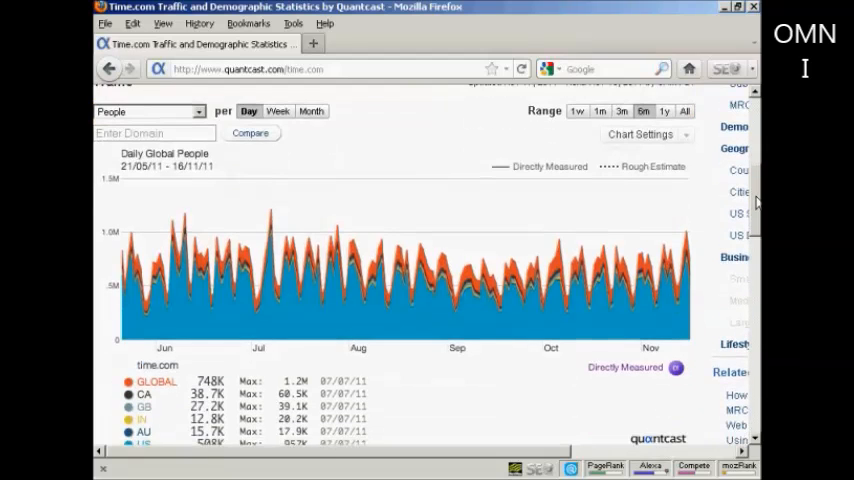
scroll("down", 3)
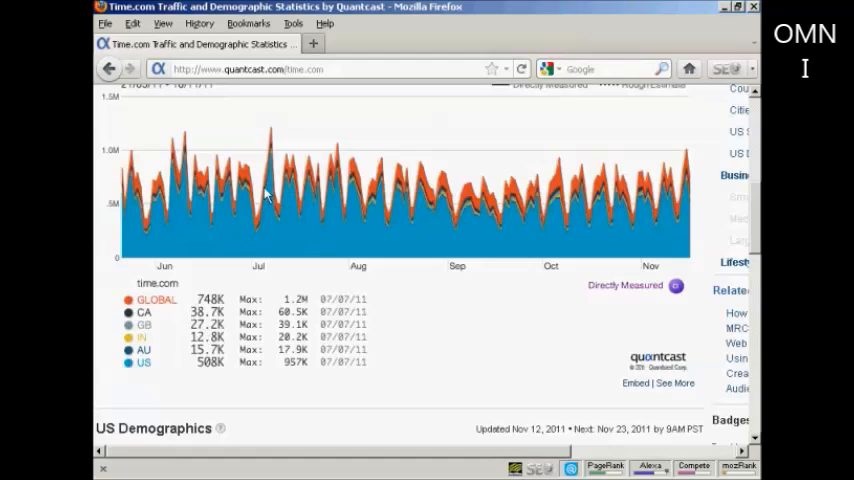
mouse_move(748, 287)
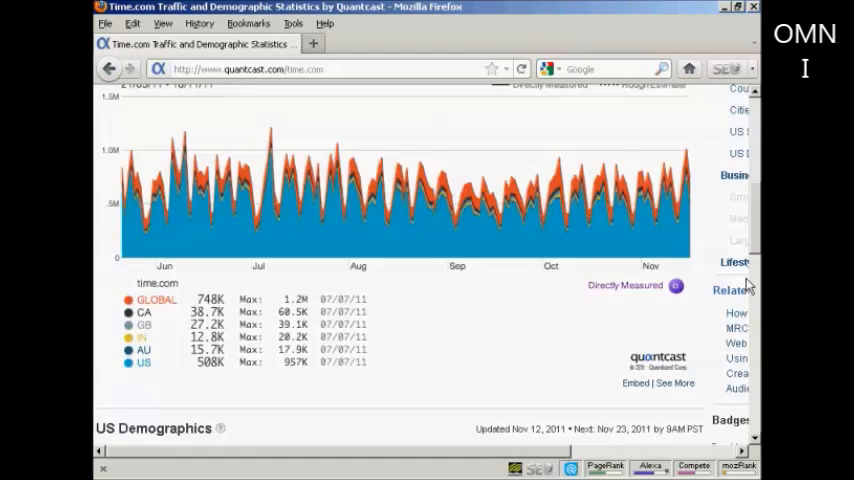
scroll("down", 3)
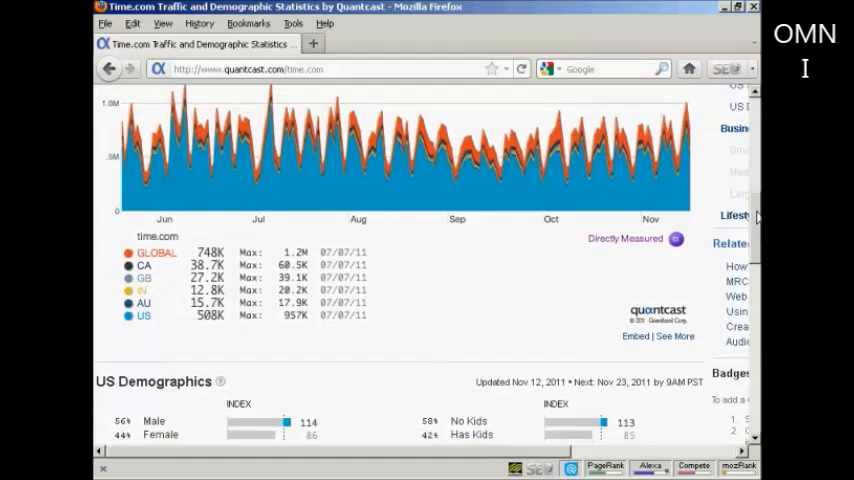
scroll("down", 3)
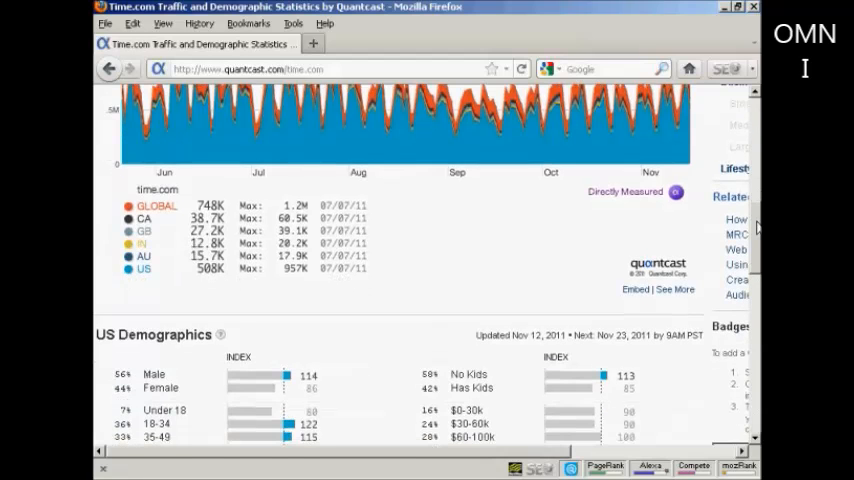
Scroll through the full US Demographics indexes, including ethnicity and education.
scroll("down", 3)
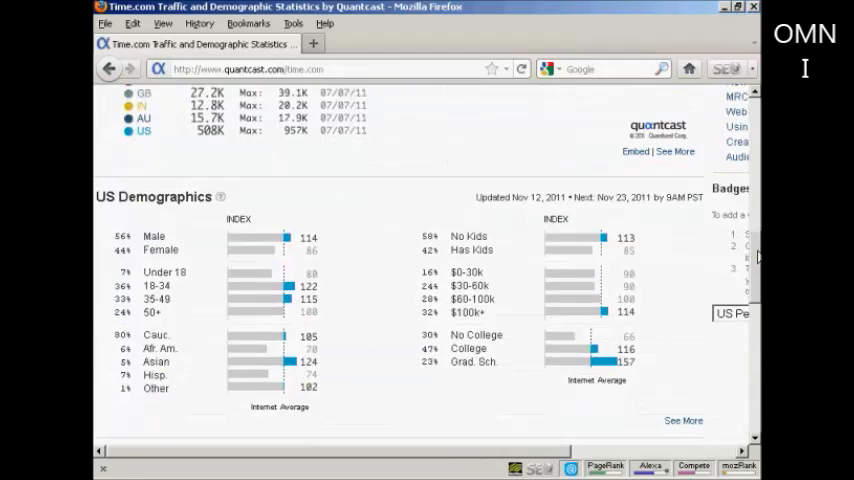
scroll("down", 3)
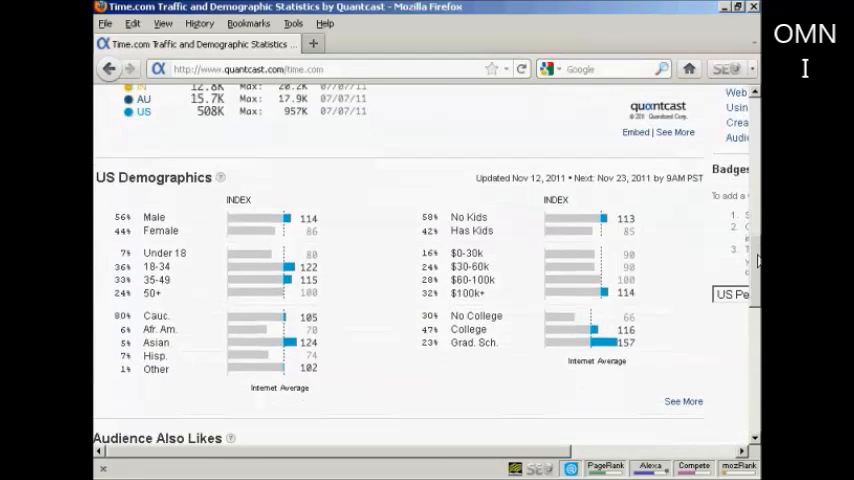
mouse_move(420, 392)
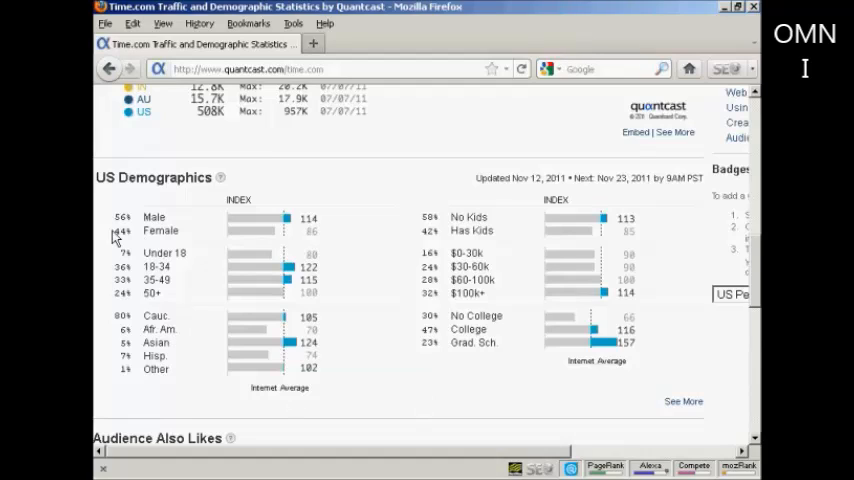
mouse_move(135, 234)
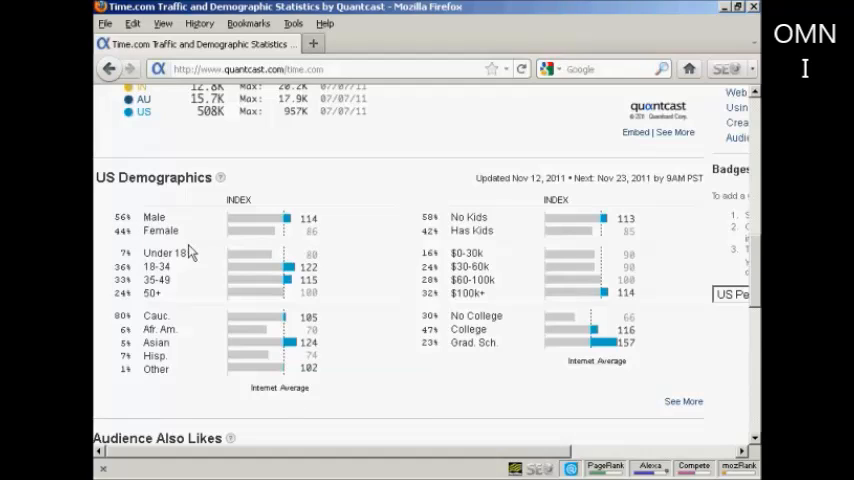
mouse_move(170, 304)
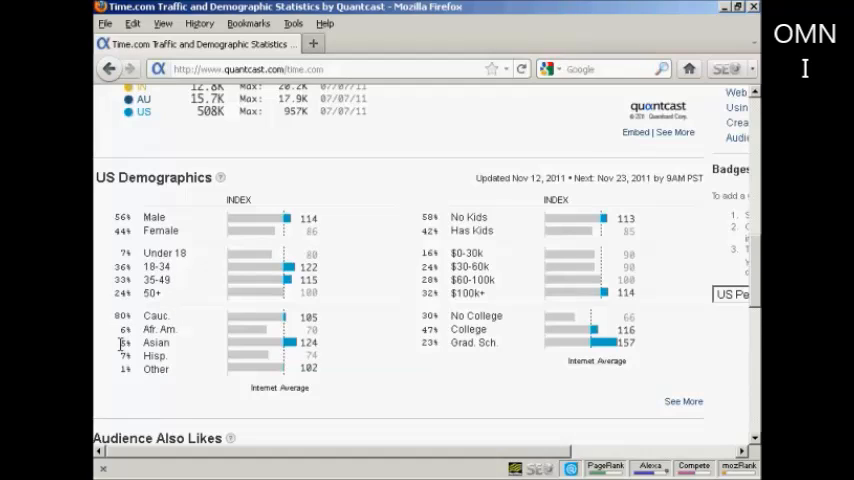
mouse_move(280, 358)
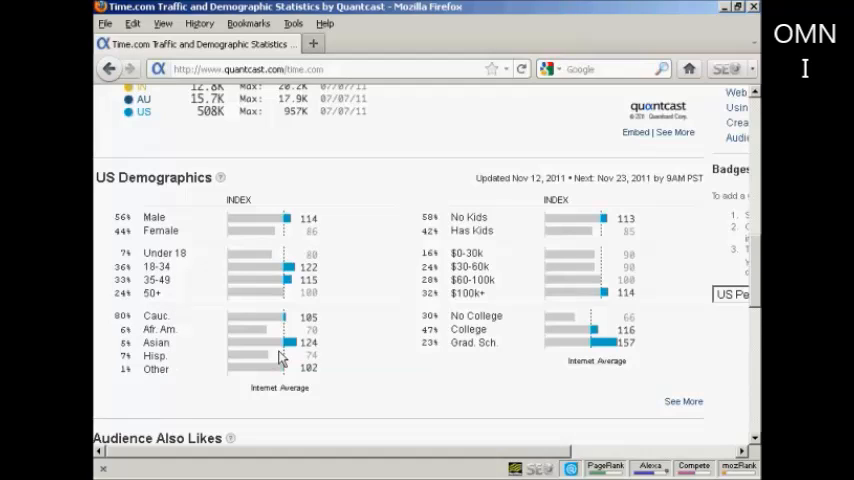
mouse_move(235, 350)
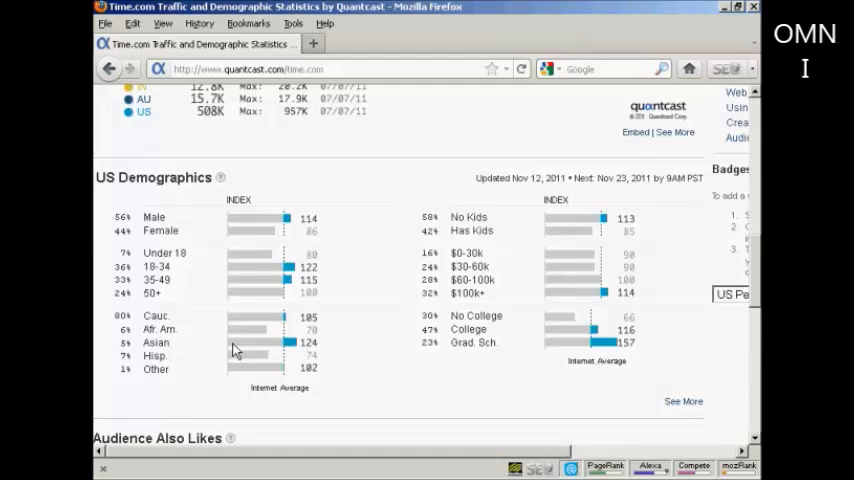
mouse_move(297, 349)
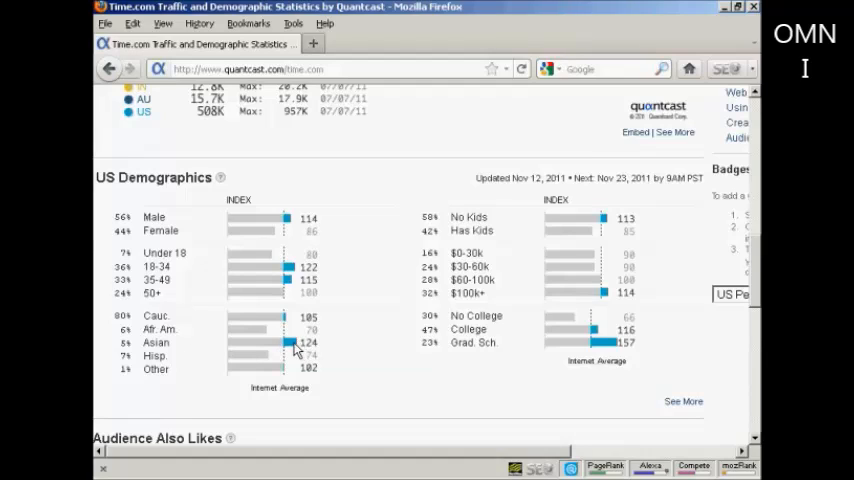
mouse_move(270, 375)
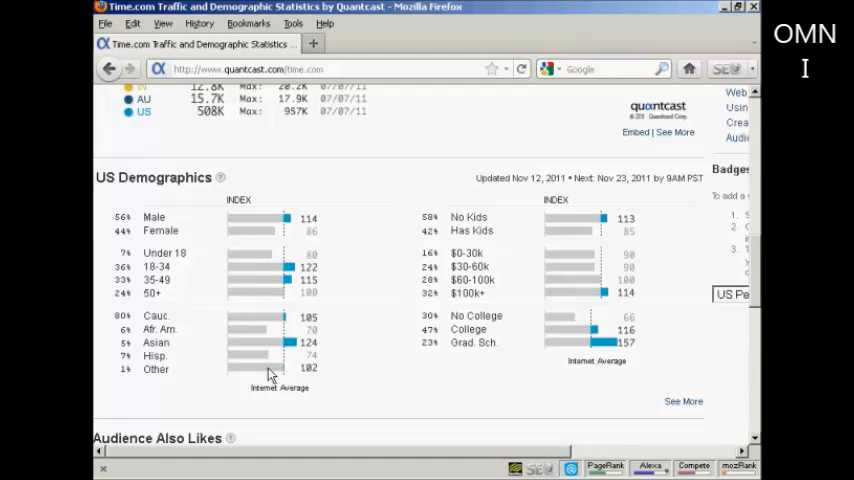
mouse_move(293, 222)
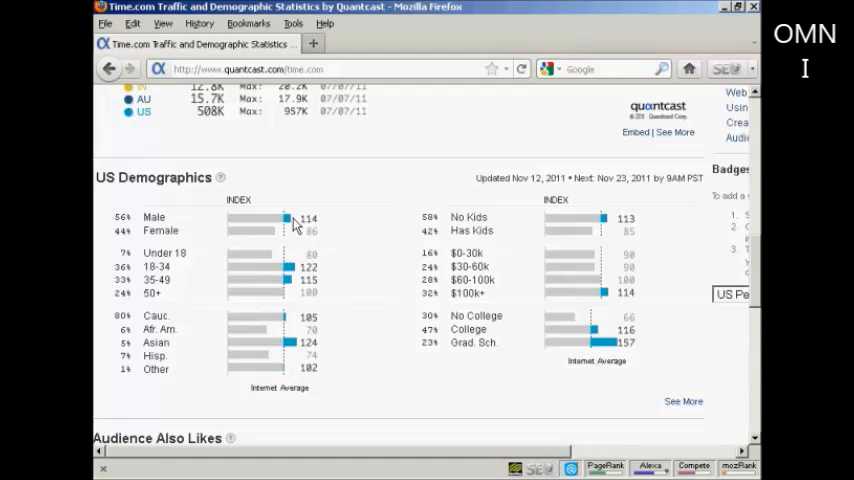
mouse_move(287, 289)
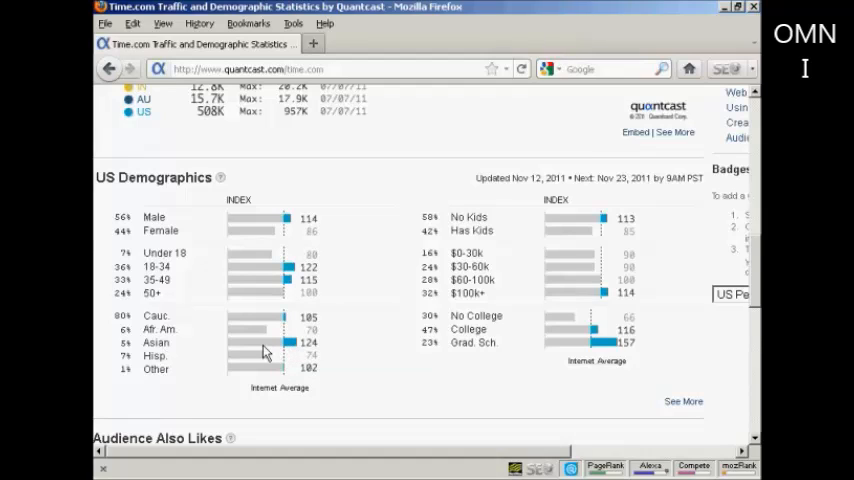
mouse_move(288, 353)
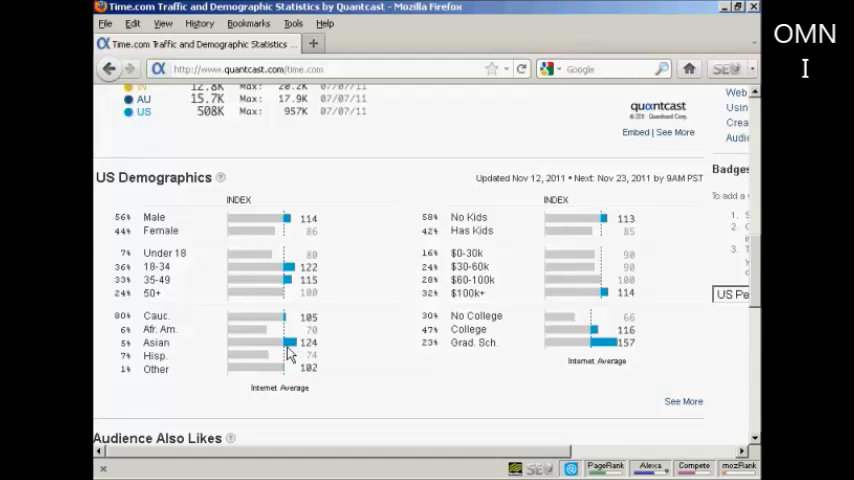
mouse_move(295, 345)
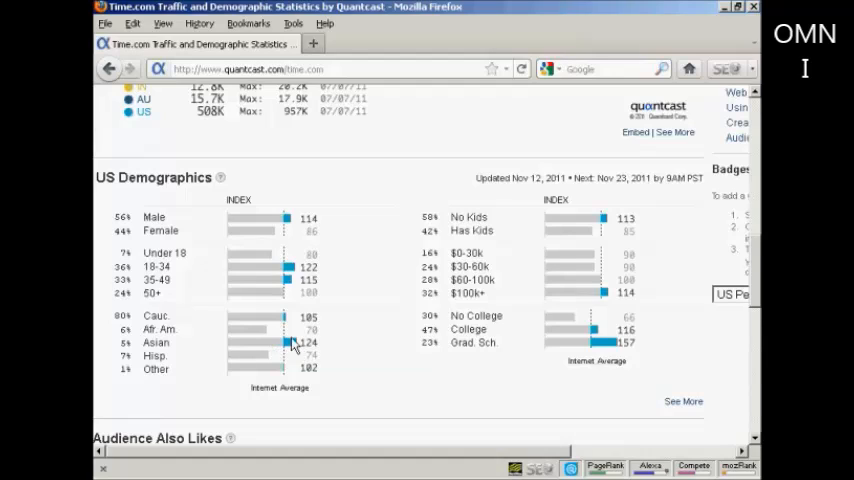
mouse_move(490, 437)
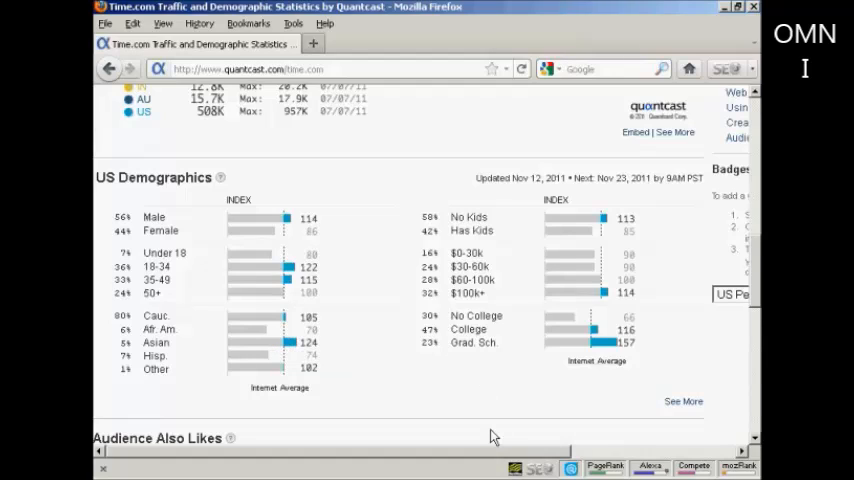
mouse_move(513, 455)
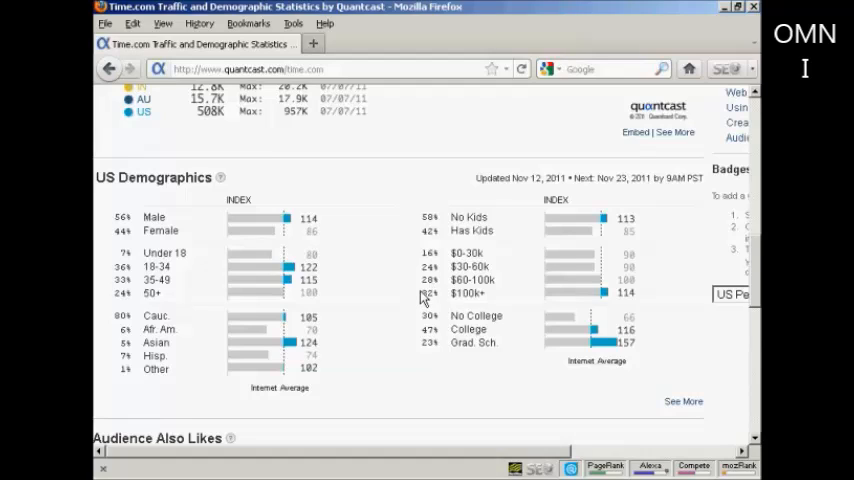
mouse_move(425, 300)
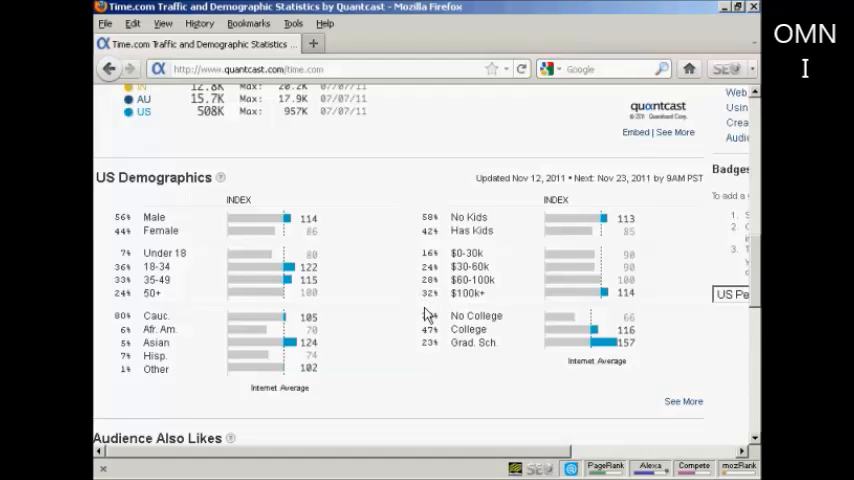
mouse_move(480, 313)
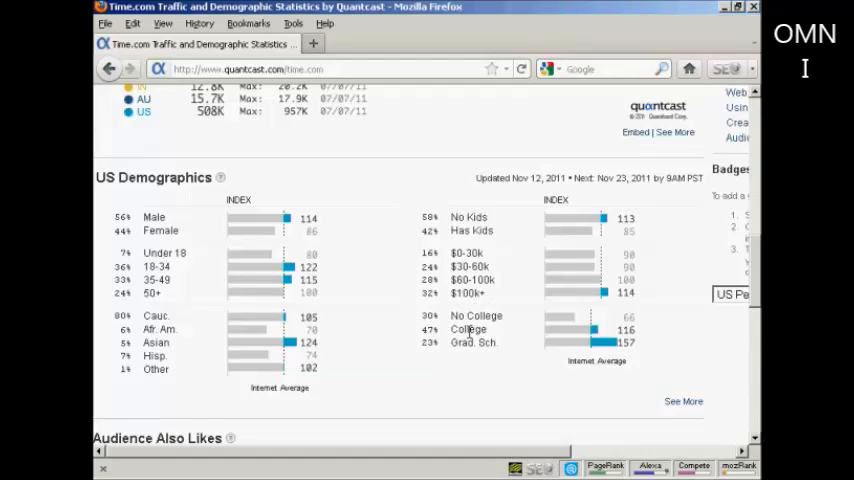
mouse_move(450, 345)
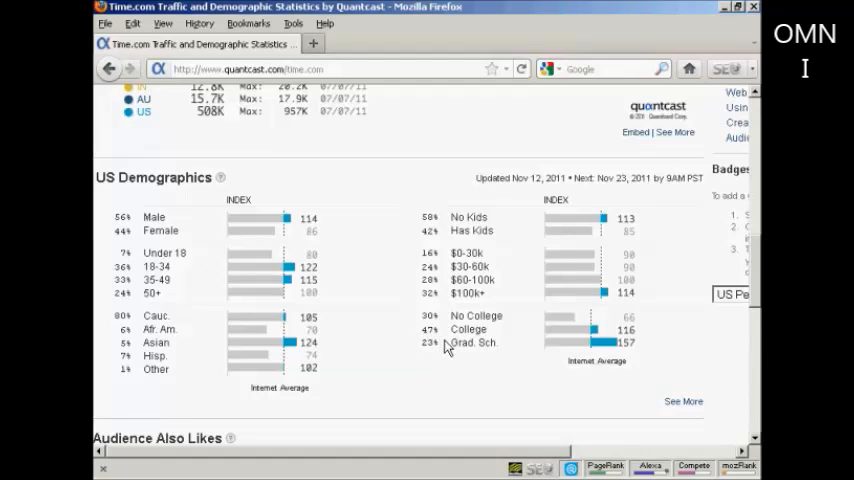
mouse_move(448, 360)
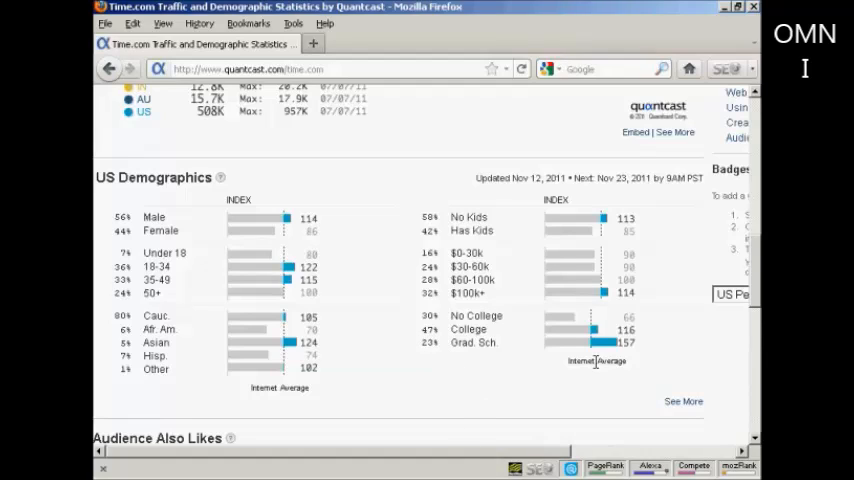
Scroll past Audience Also Likes to Traffic Frequency, Business Activity and the footer.
scroll("down", 3)
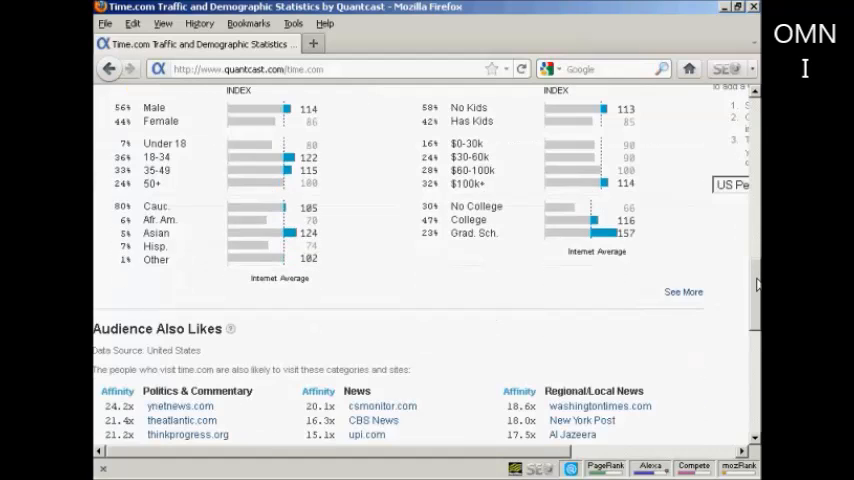
scroll("down", 3)
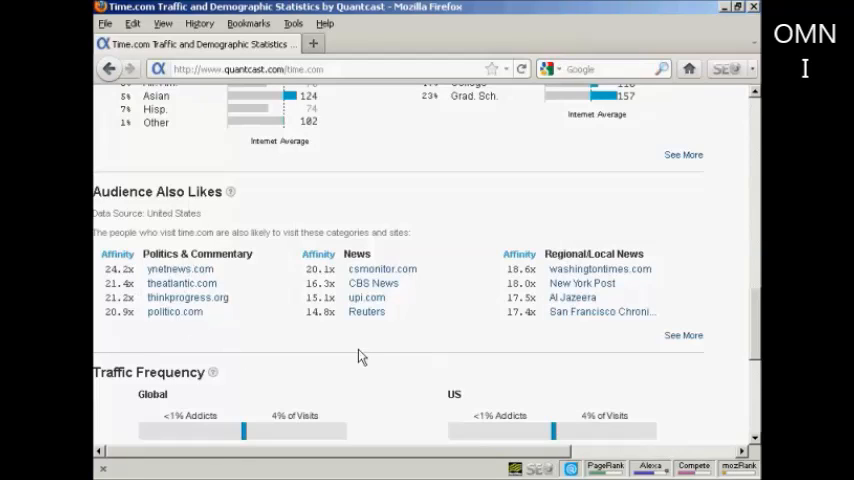
scroll("down", 3)
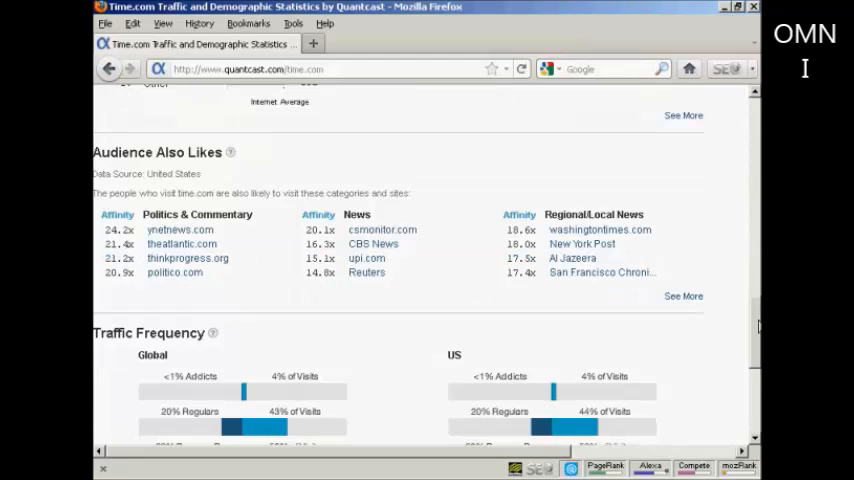
scroll("down", 3)
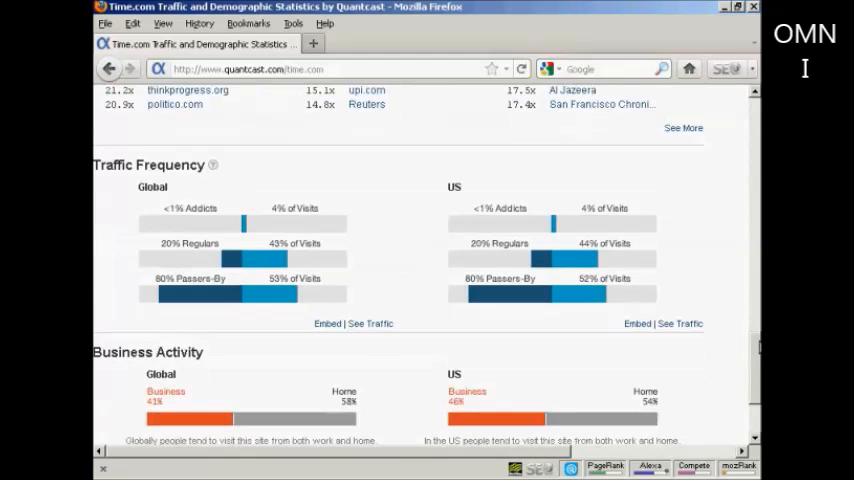
scroll("down", 3)
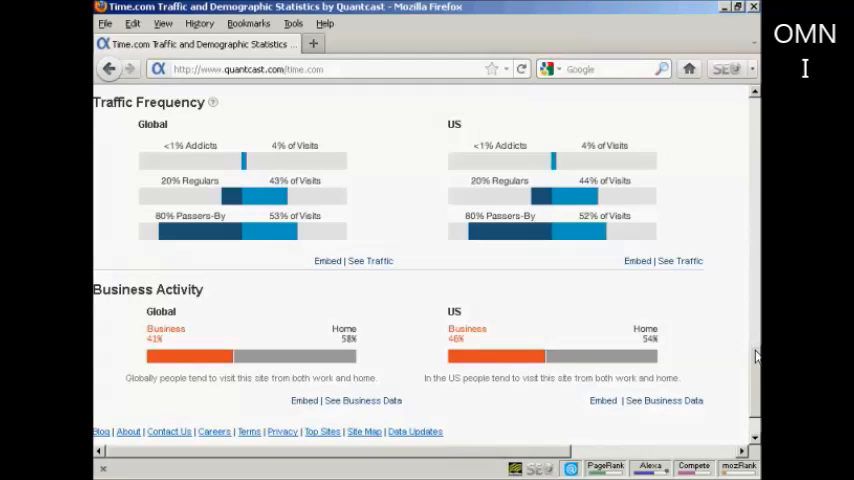
mouse_move(185, 397)
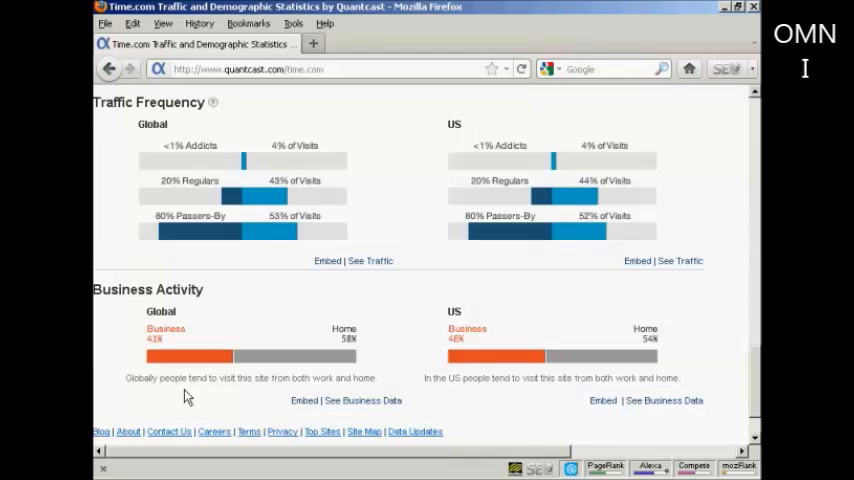
mouse_move(318, 393)
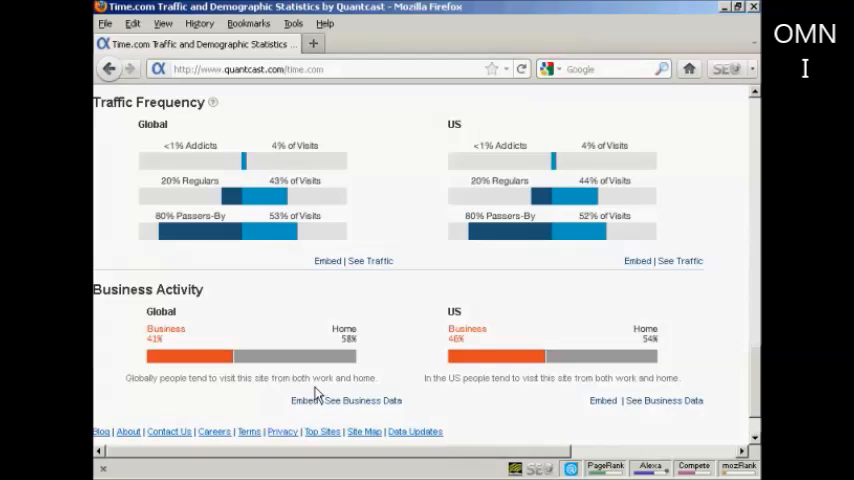
mouse_move(453, 400)
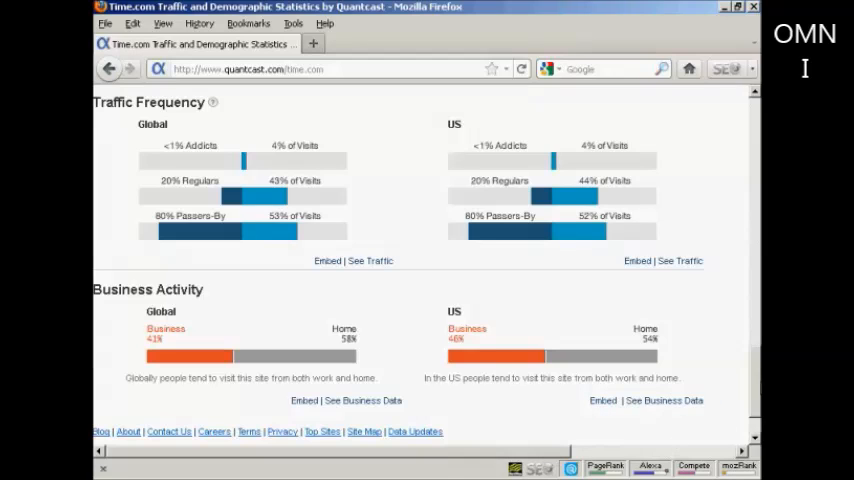
scroll("right", 3)
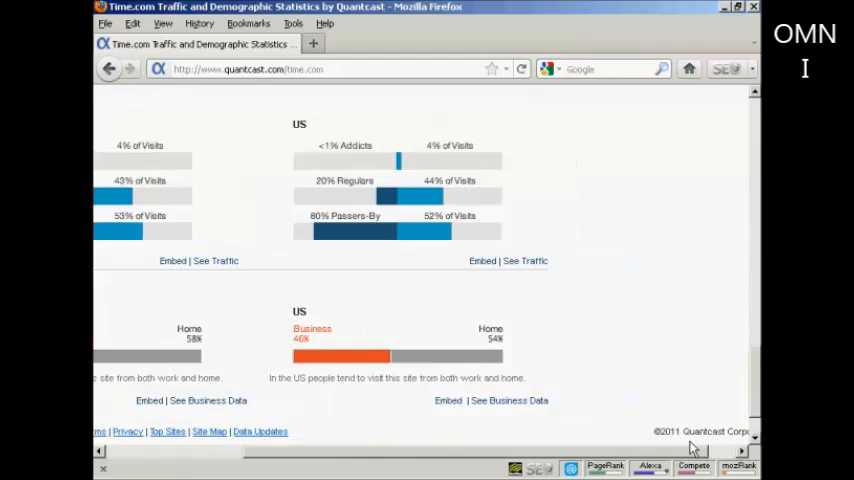
scroll("up", 3)
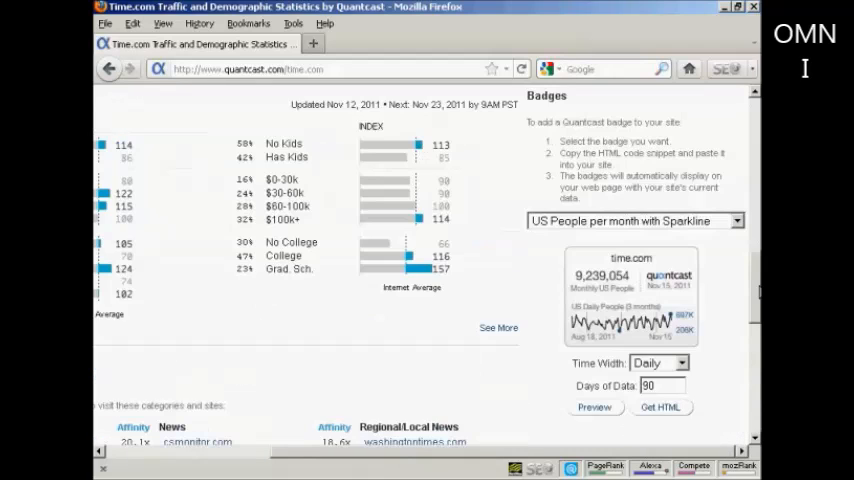
scroll("up", 3)
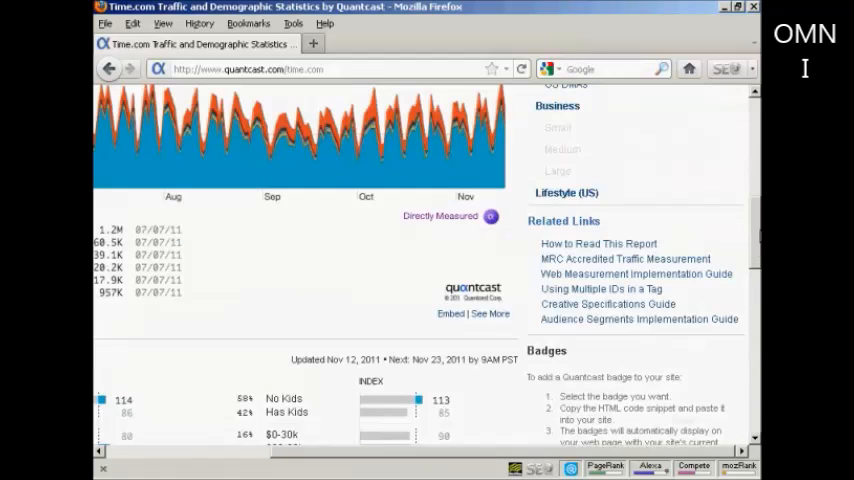
scroll("up", 3)
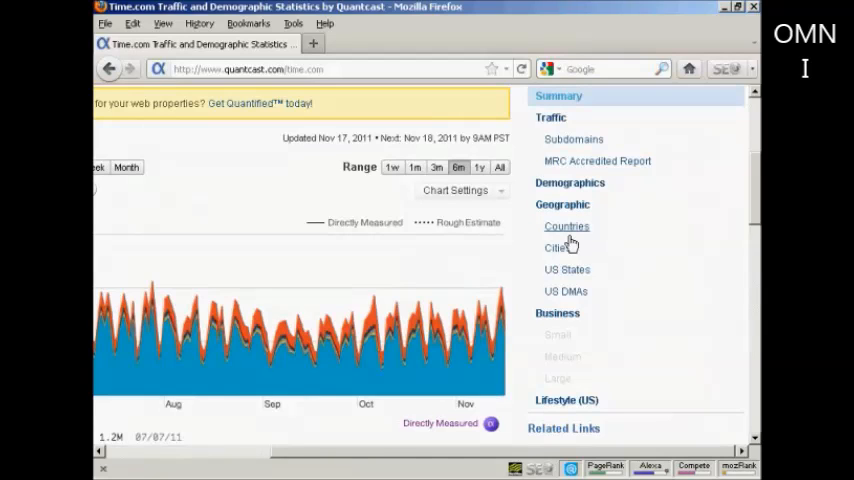
mouse_move(567, 227)
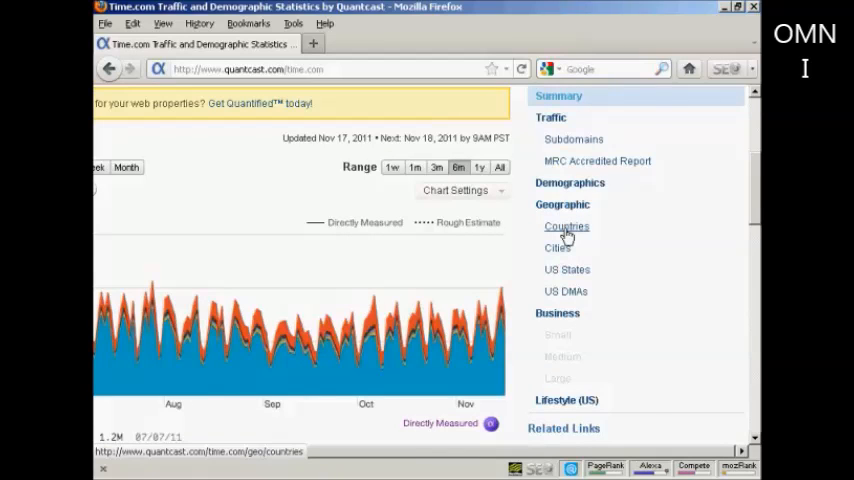
Show time.com's Countries report, led by the United States at 11.3M uniques.
left_click(567, 226)
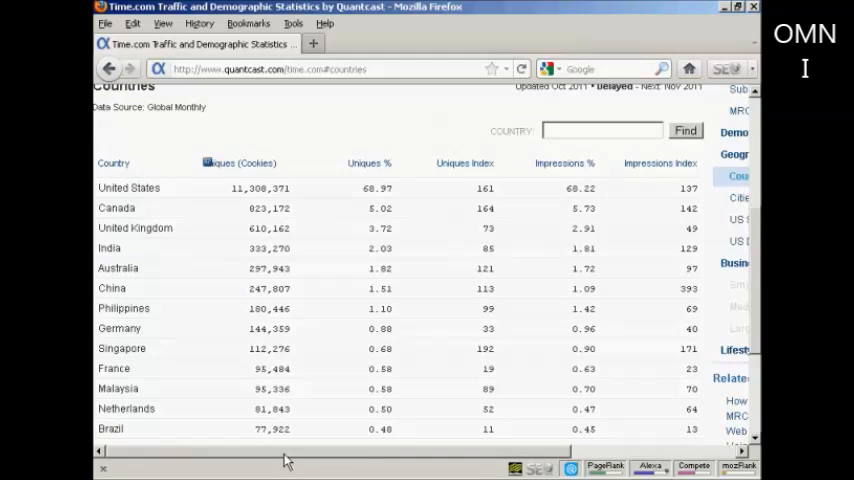
mouse_move(232, 192)
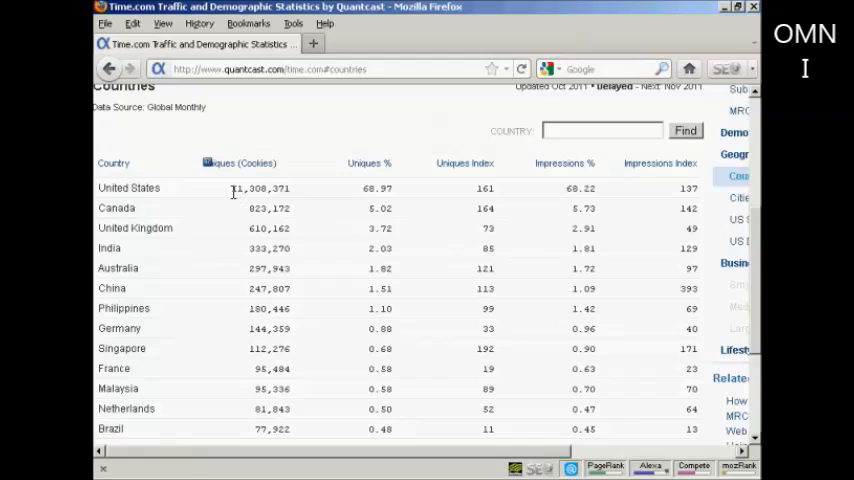
mouse_move(236, 205)
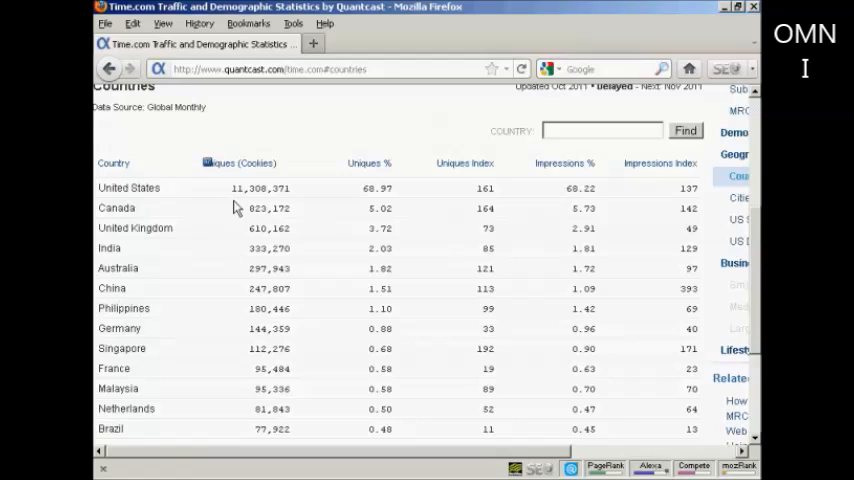
mouse_move(231, 222)
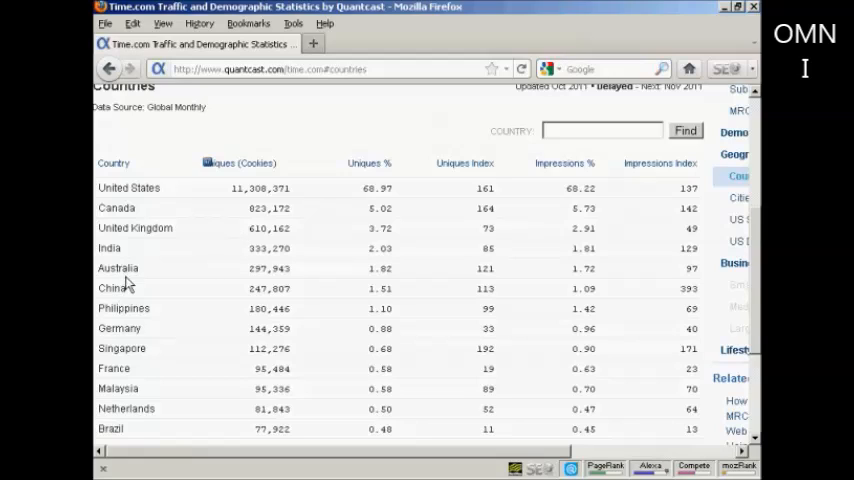
mouse_move(147, 293)
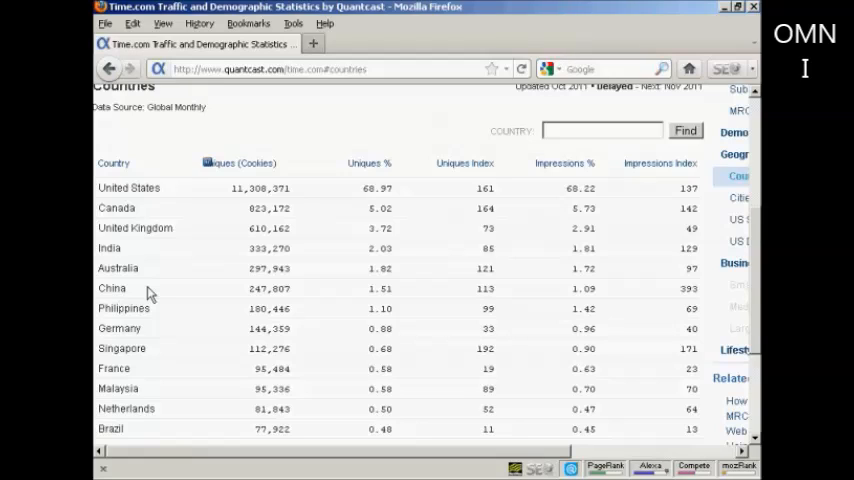
mouse_move(103, 184)
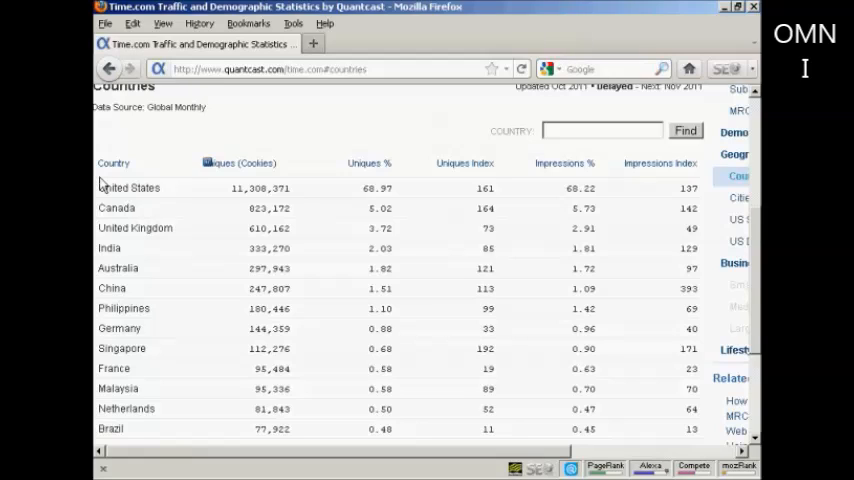
mouse_move(170, 284)
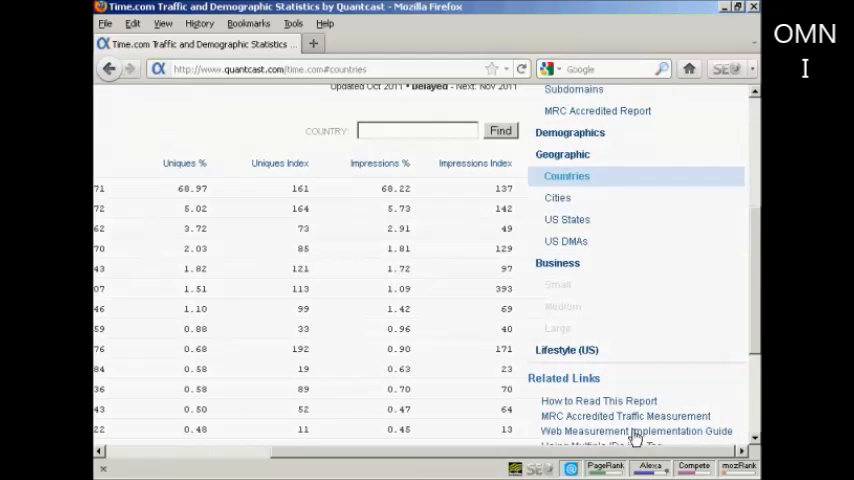
mouse_move(567, 219)
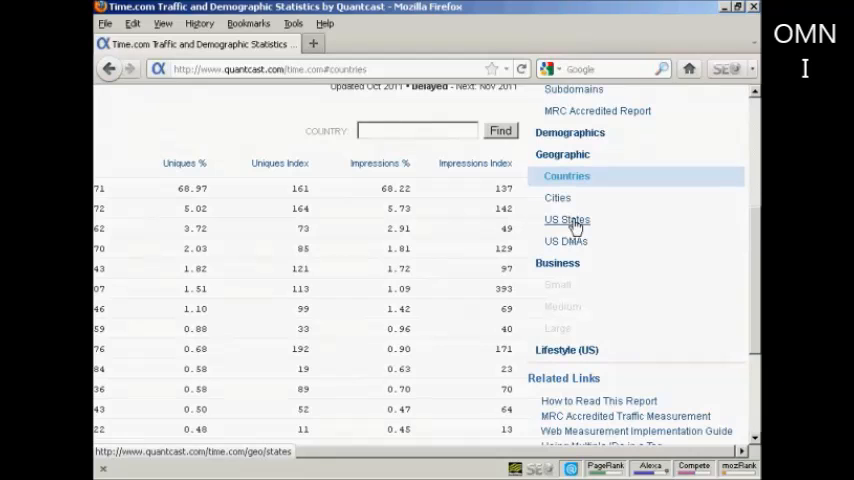
Show the US States map and table, led by California at 1.53M uniques.
left_click(567, 219)
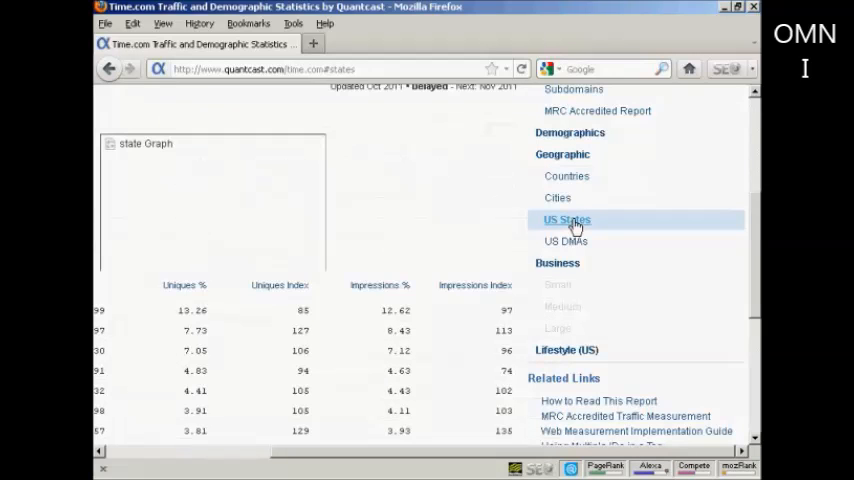
left_click(567, 219)
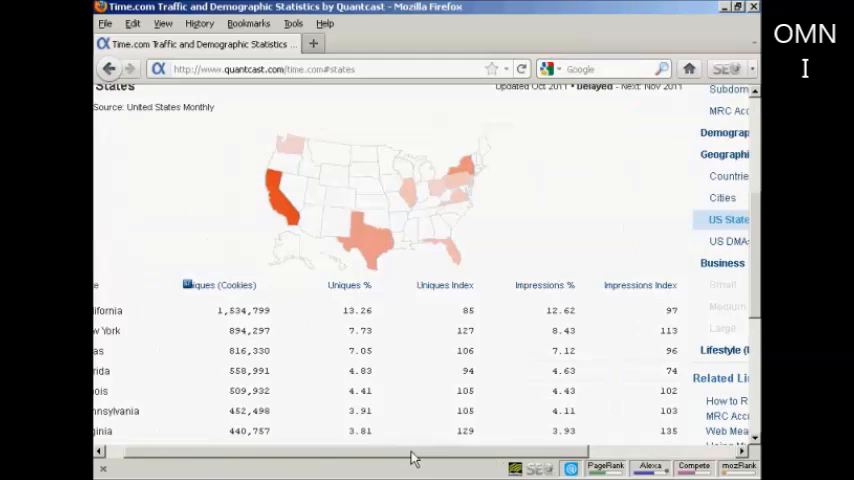
scroll("left", 3)
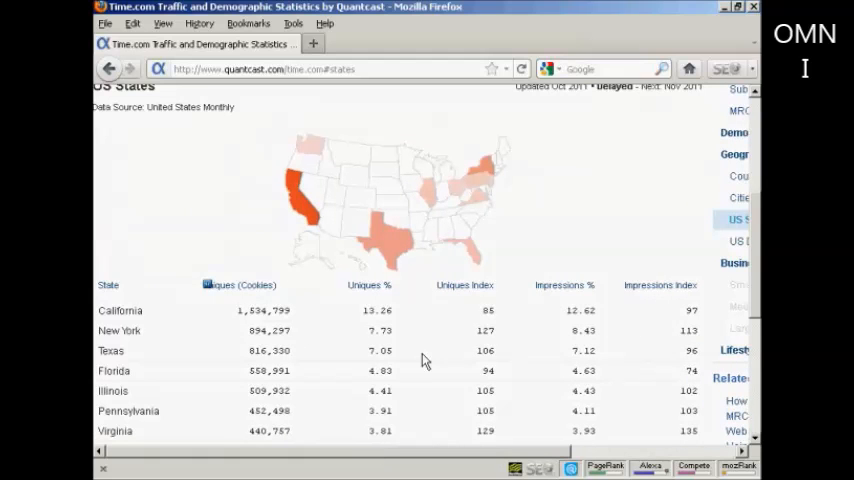
mouse_move(395, 188)
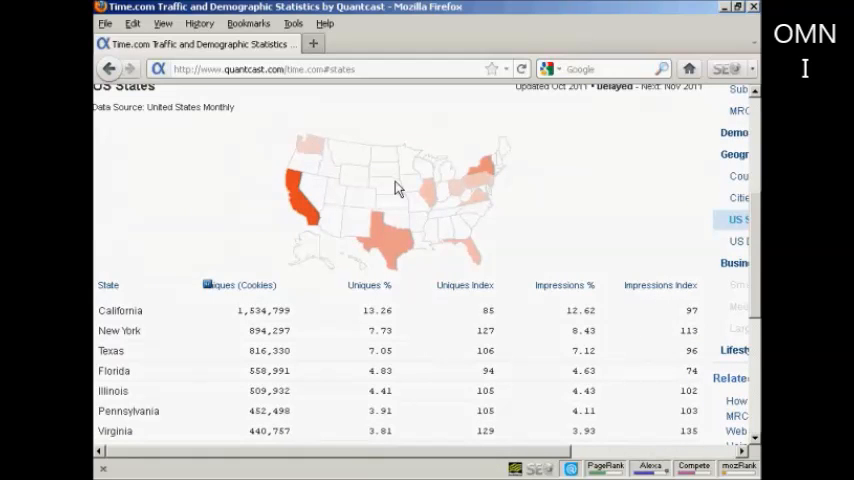
mouse_move(498, 258)
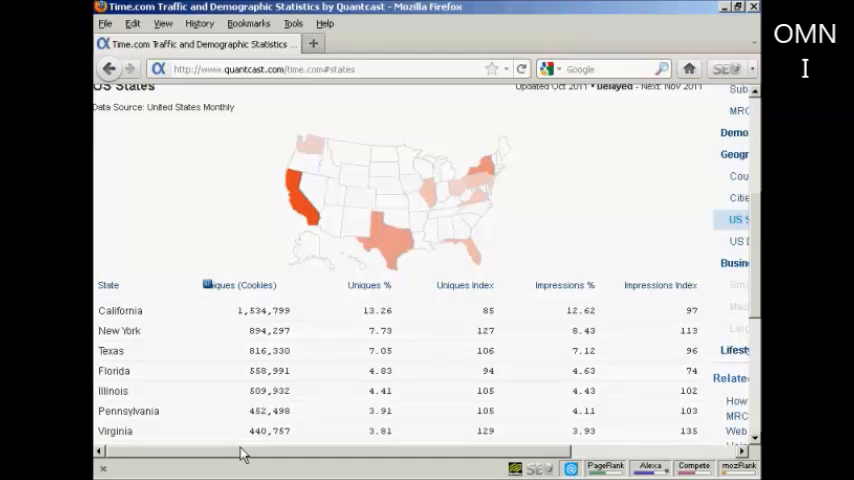
mouse_move(107, 325)
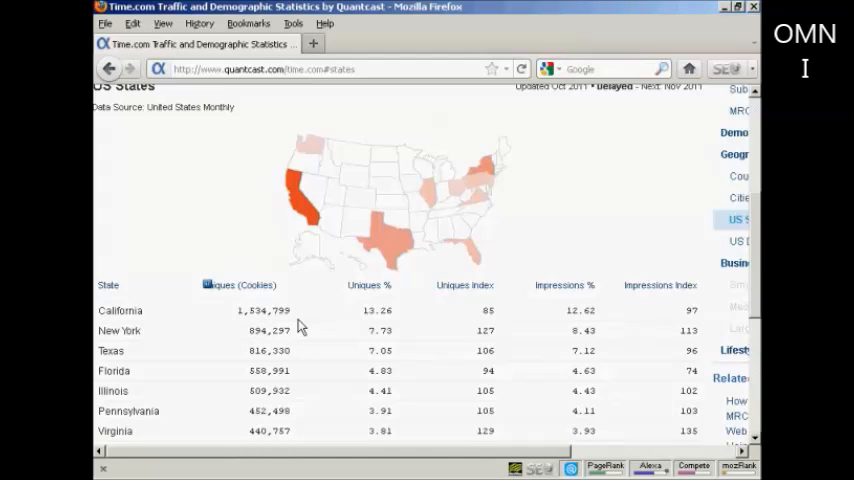
mouse_move(287, 345)
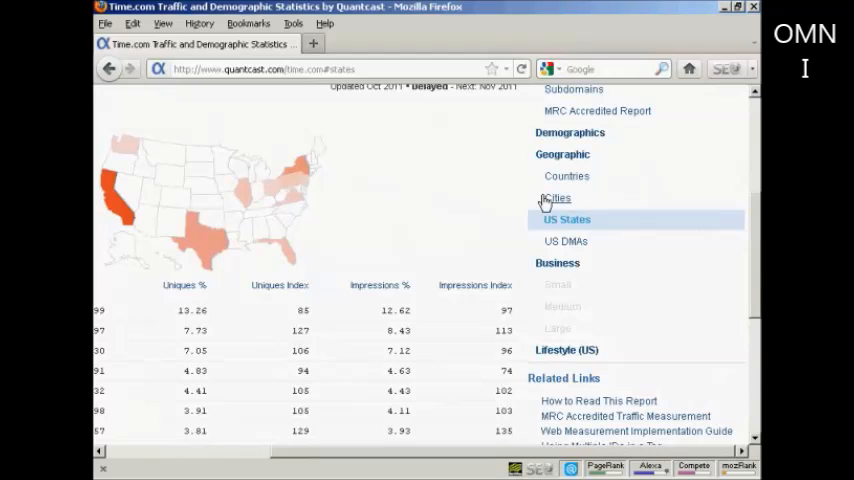
Show the Cities report, a per-city uniques table led by New York at 336,198.
left_click(557, 198)
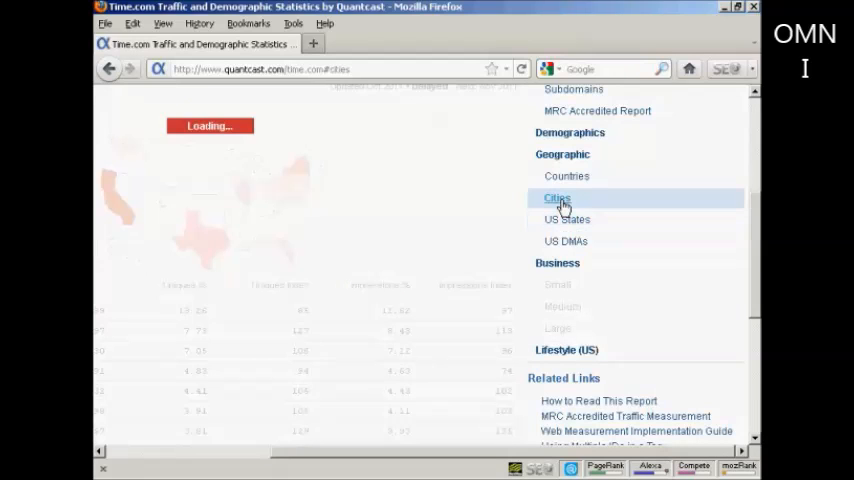
left_click(557, 197)
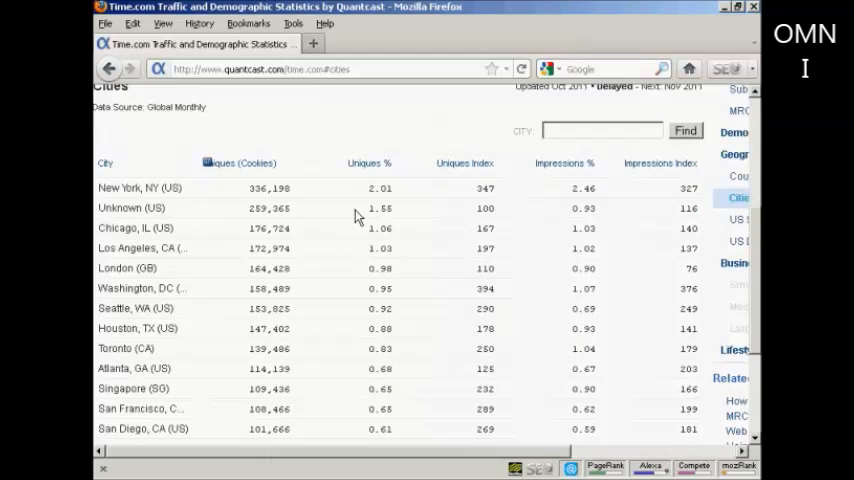
mouse_move(353, 205)
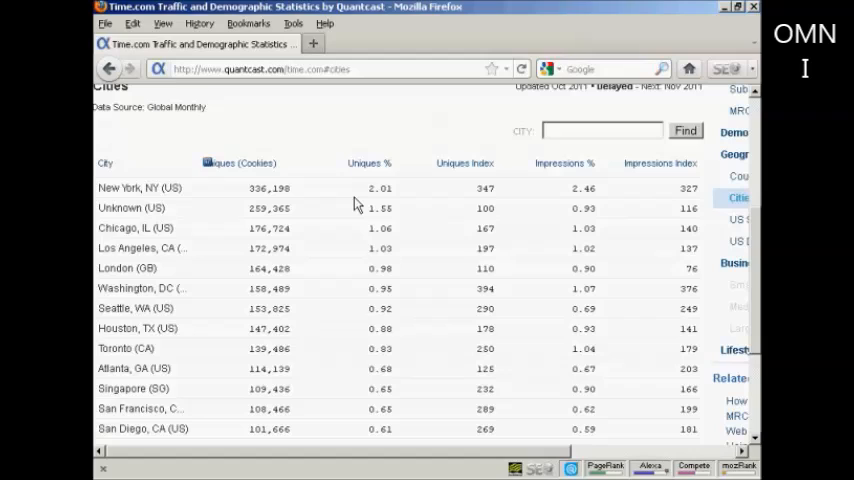
mouse_move(183, 203)
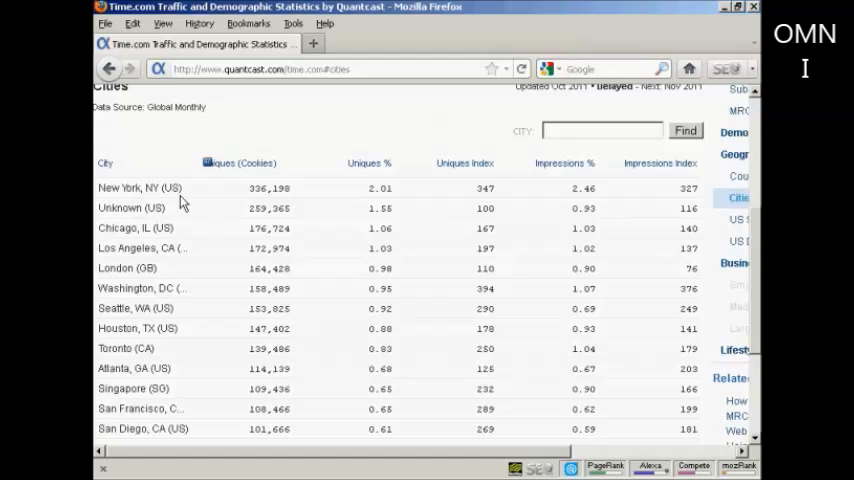
mouse_move(303, 203)
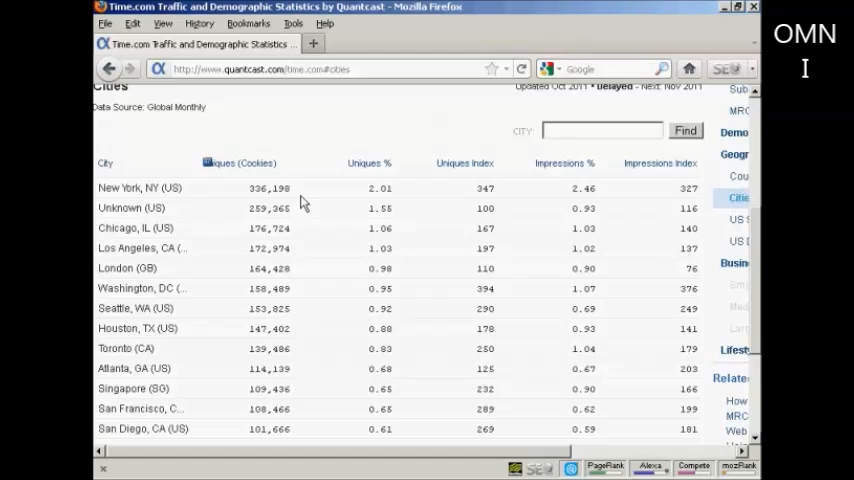
mouse_move(550, 448)
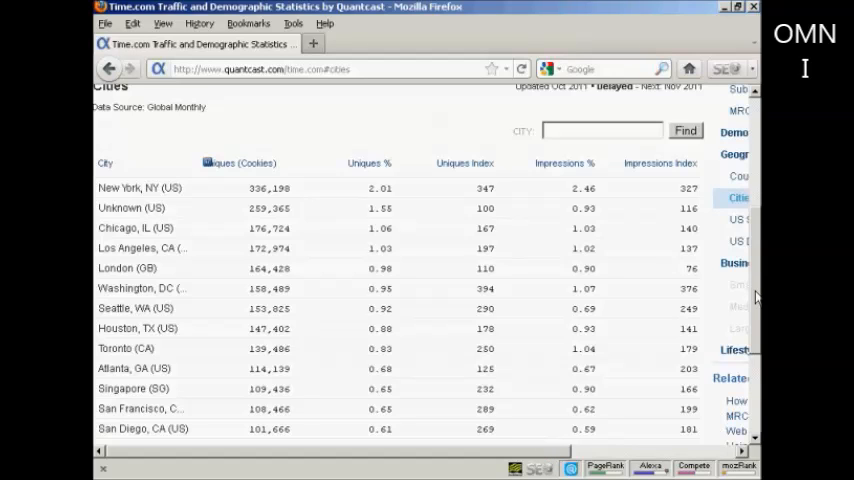
scroll("up", 3)
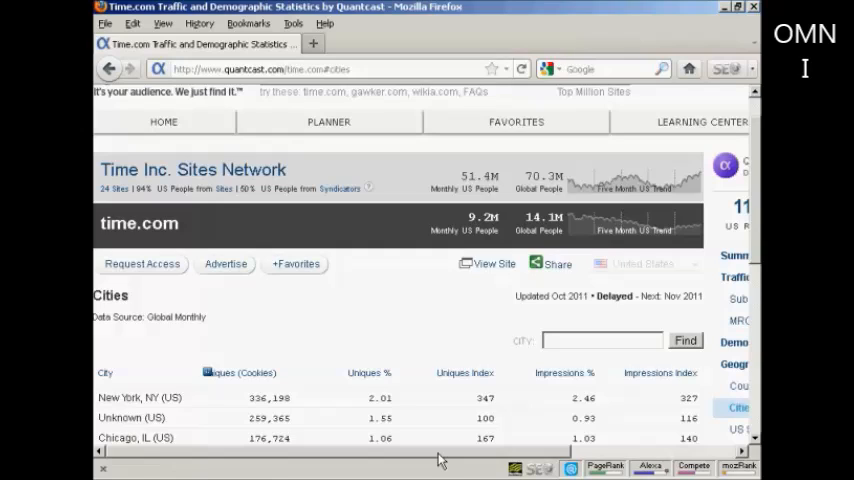
mouse_move(456, 455)
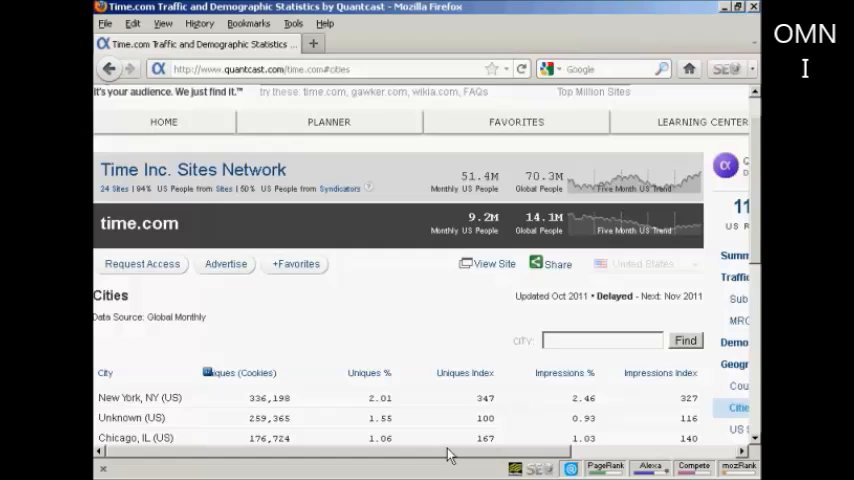
mouse_move(389, 390)
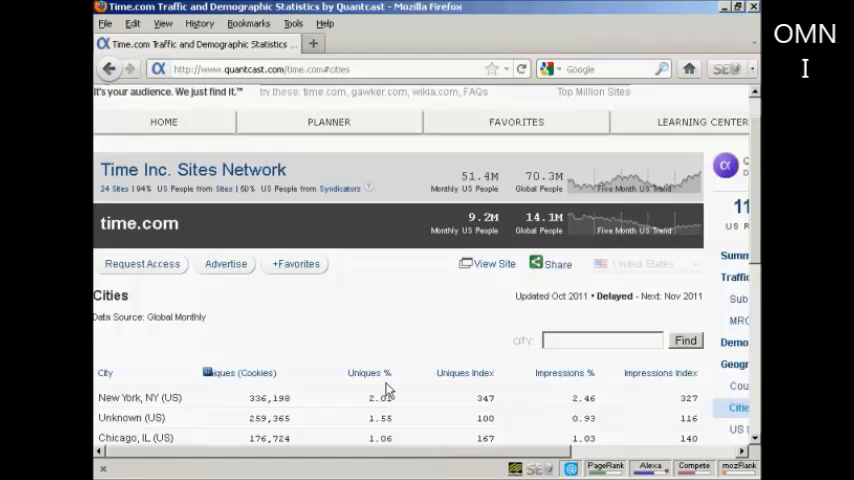